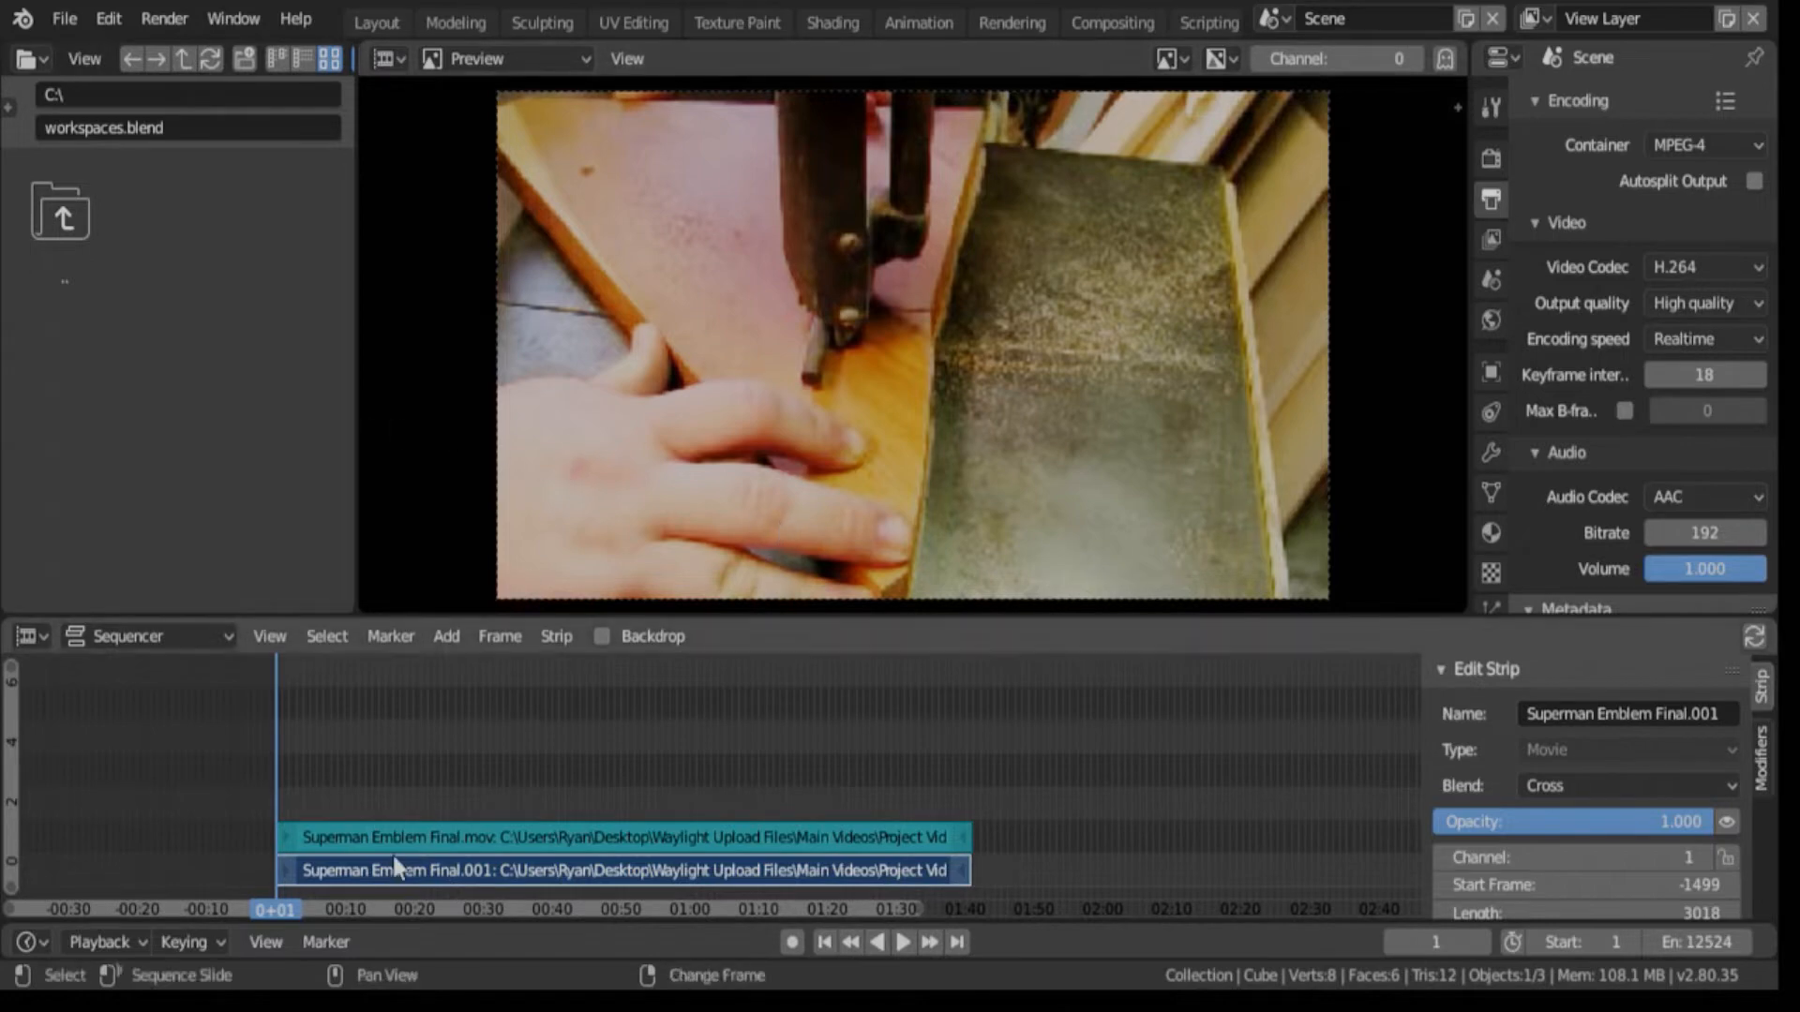
{"action": "mouse_move", "coordinate": [487, 868]}
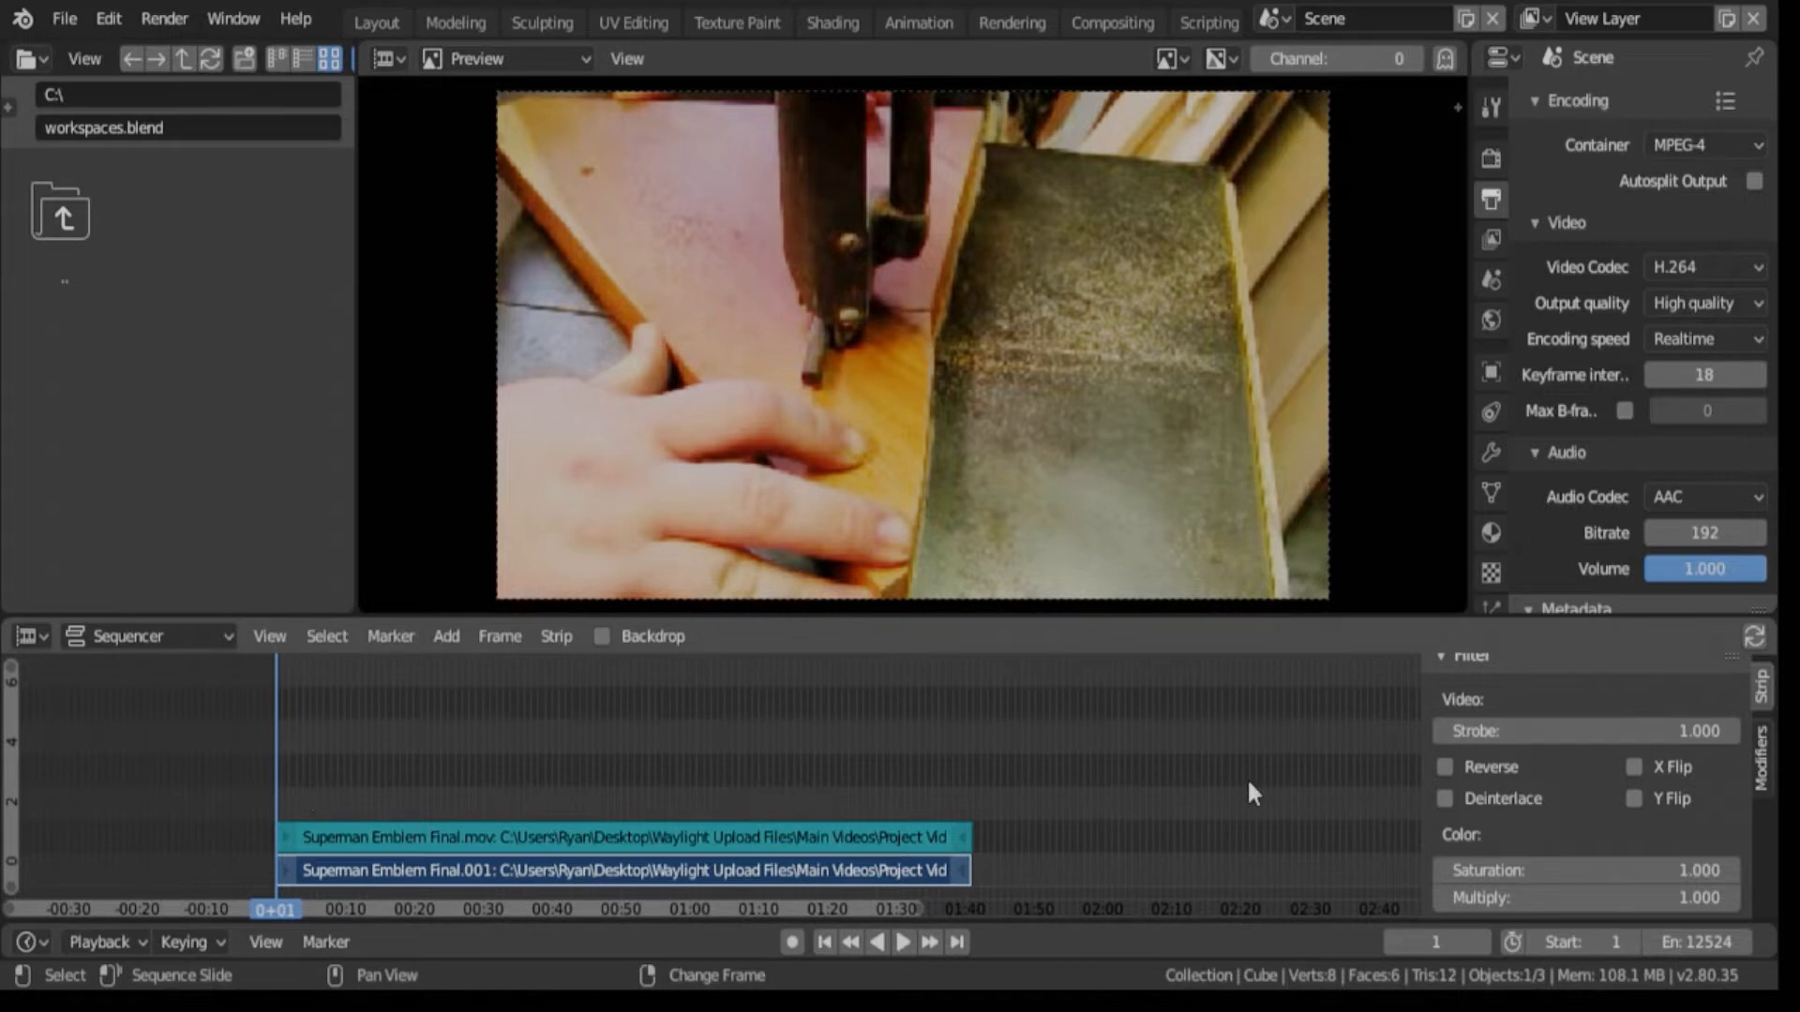
{"action": "mouse_move", "coordinate": [585, 808]}
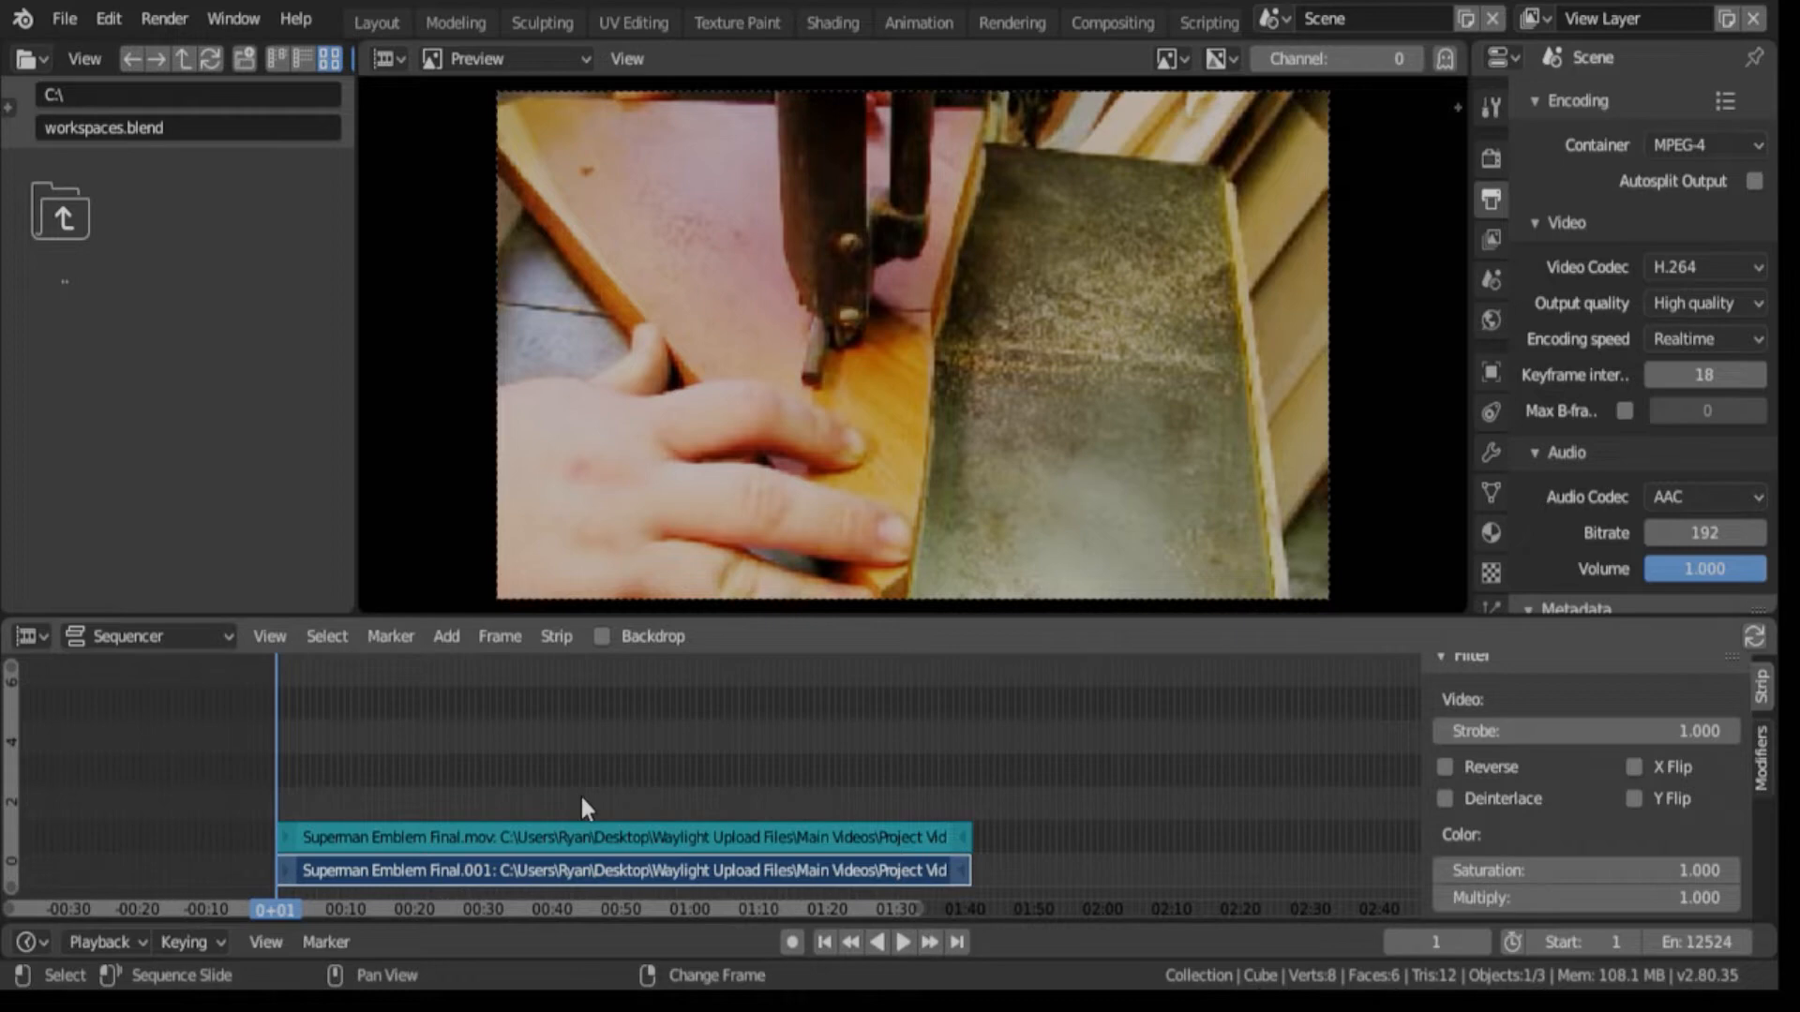
{"action": "mouse_move", "coordinate": [255, 853]}
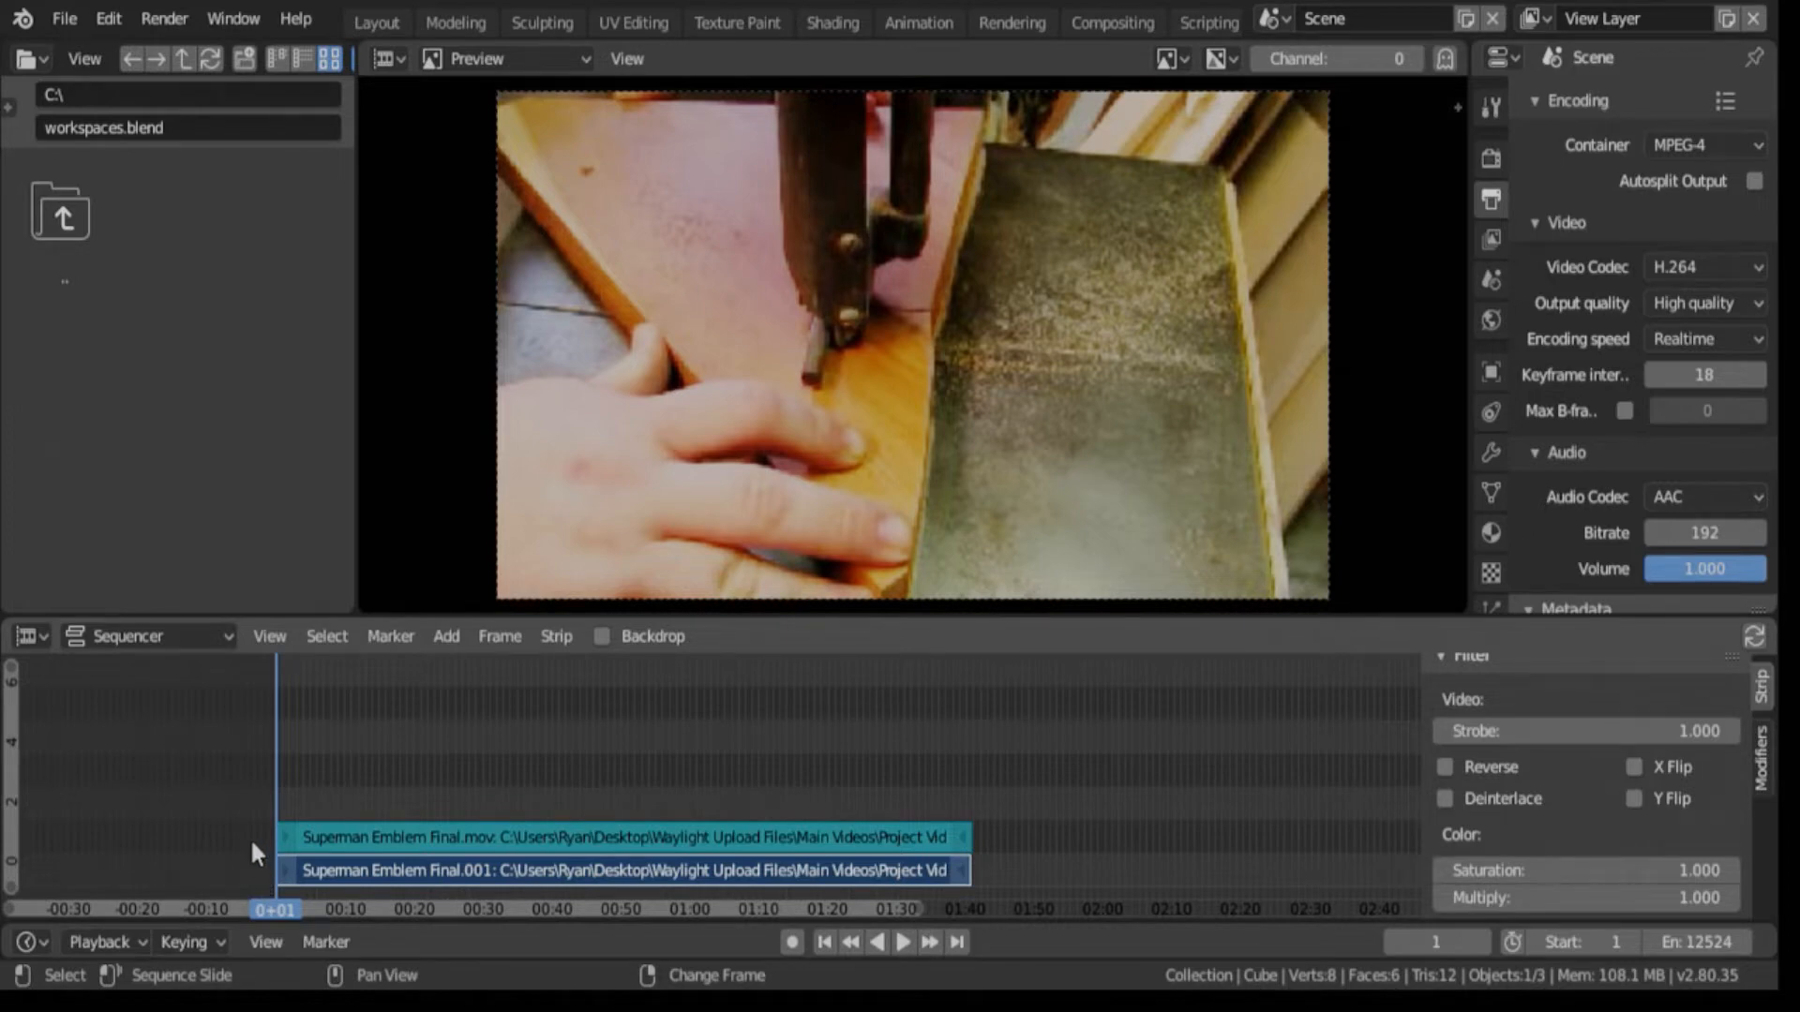
Step: Add an Adjustment Layer strip above the two movie clip strips
{"action": "left_click", "coordinate": [445, 635]}
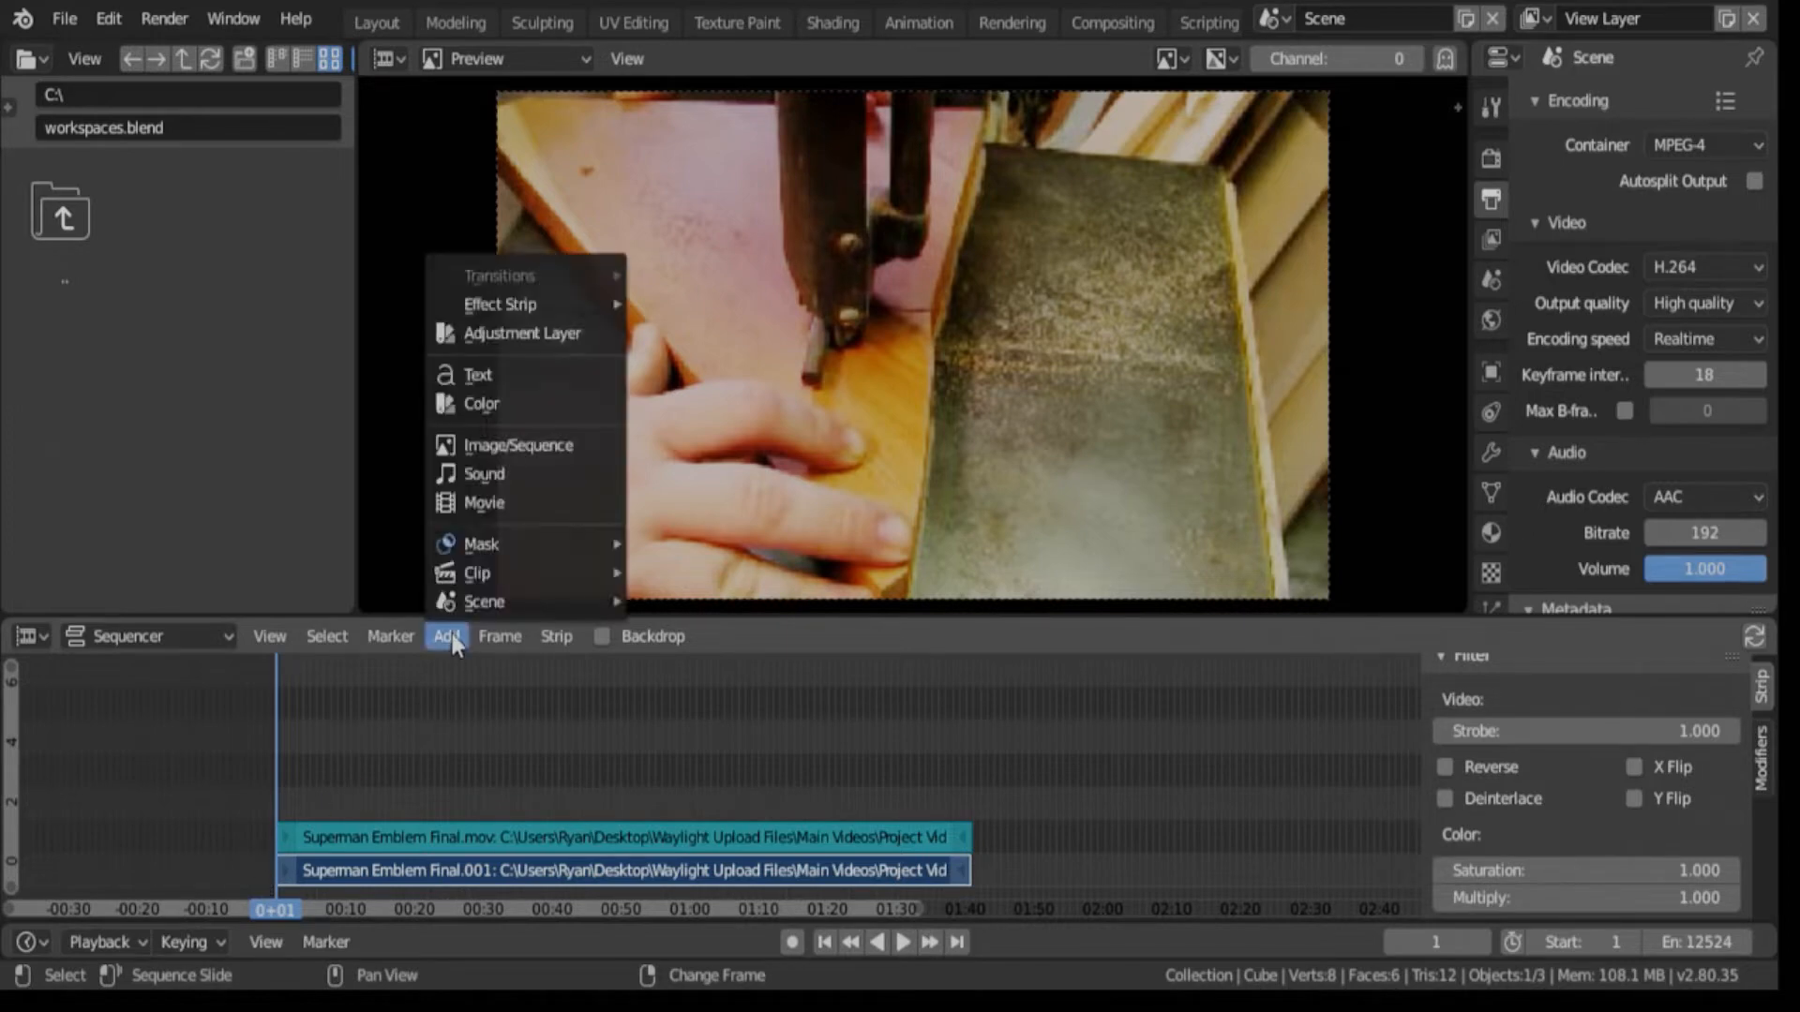
{"action": "left_click", "coordinate": [447, 635]}
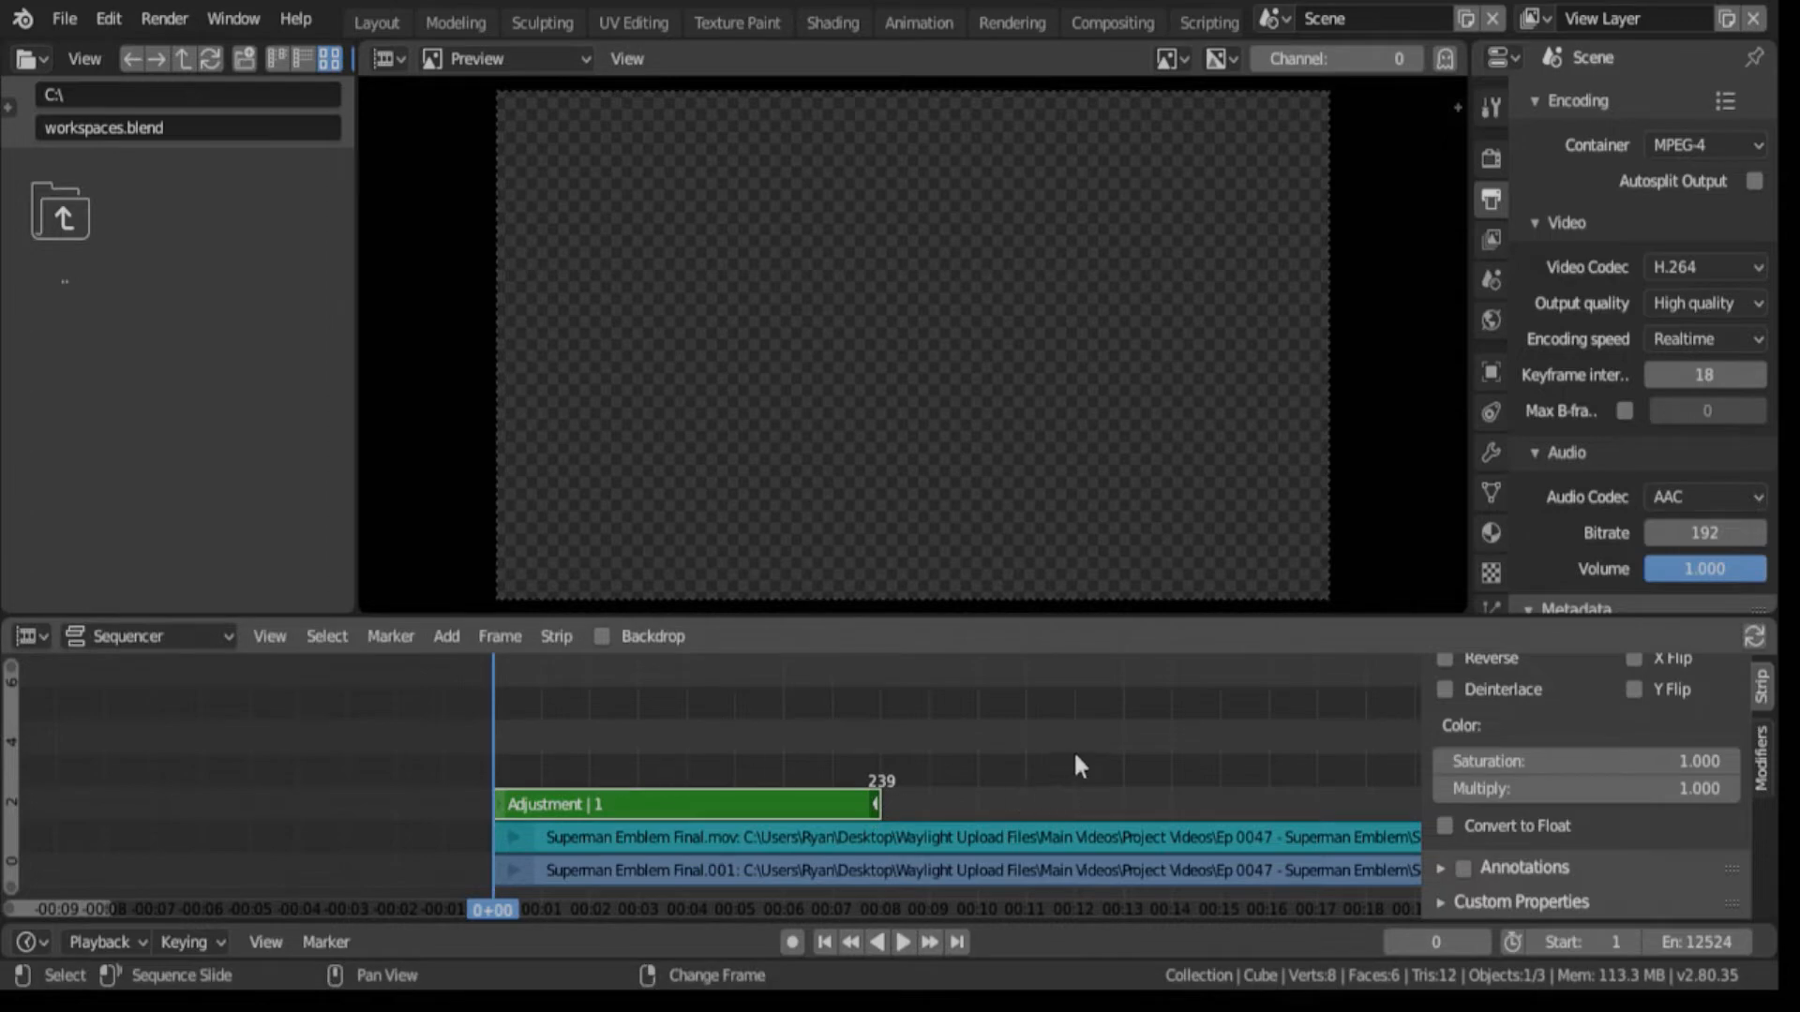
{"action": "mouse_move", "coordinate": [792, 817]}
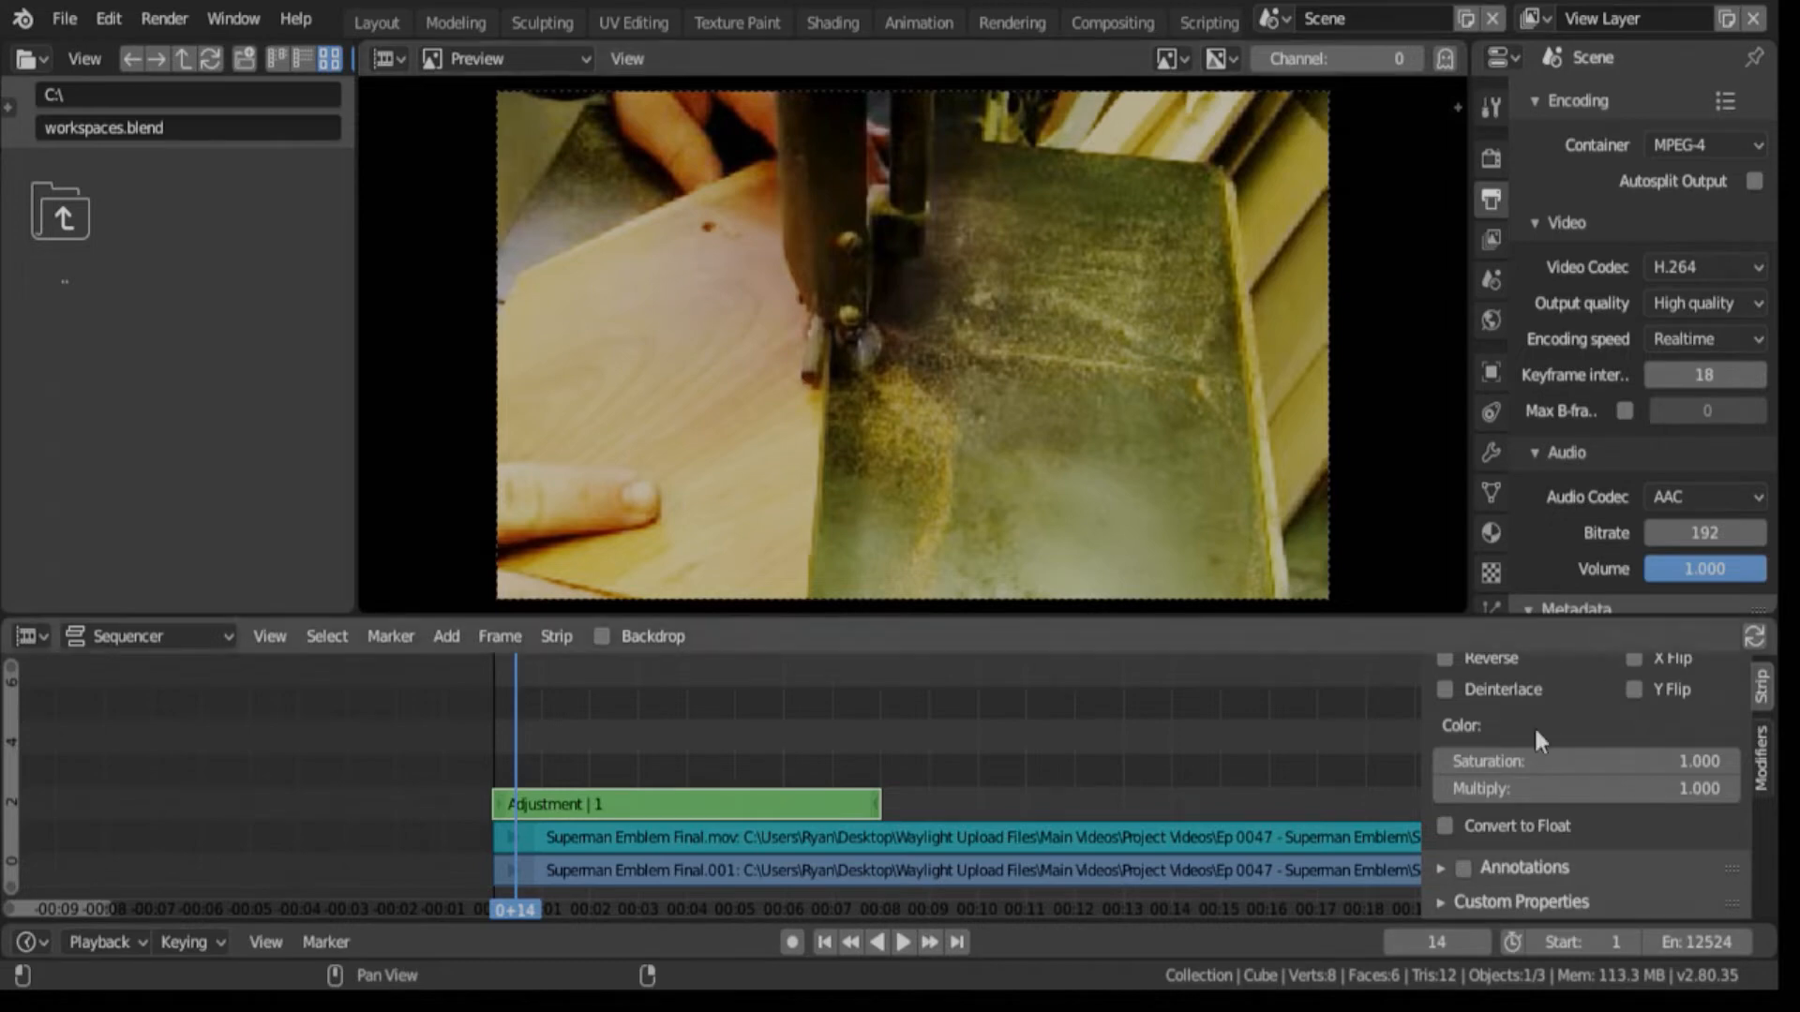
{"action": "mouse_move", "coordinate": [1590, 761]}
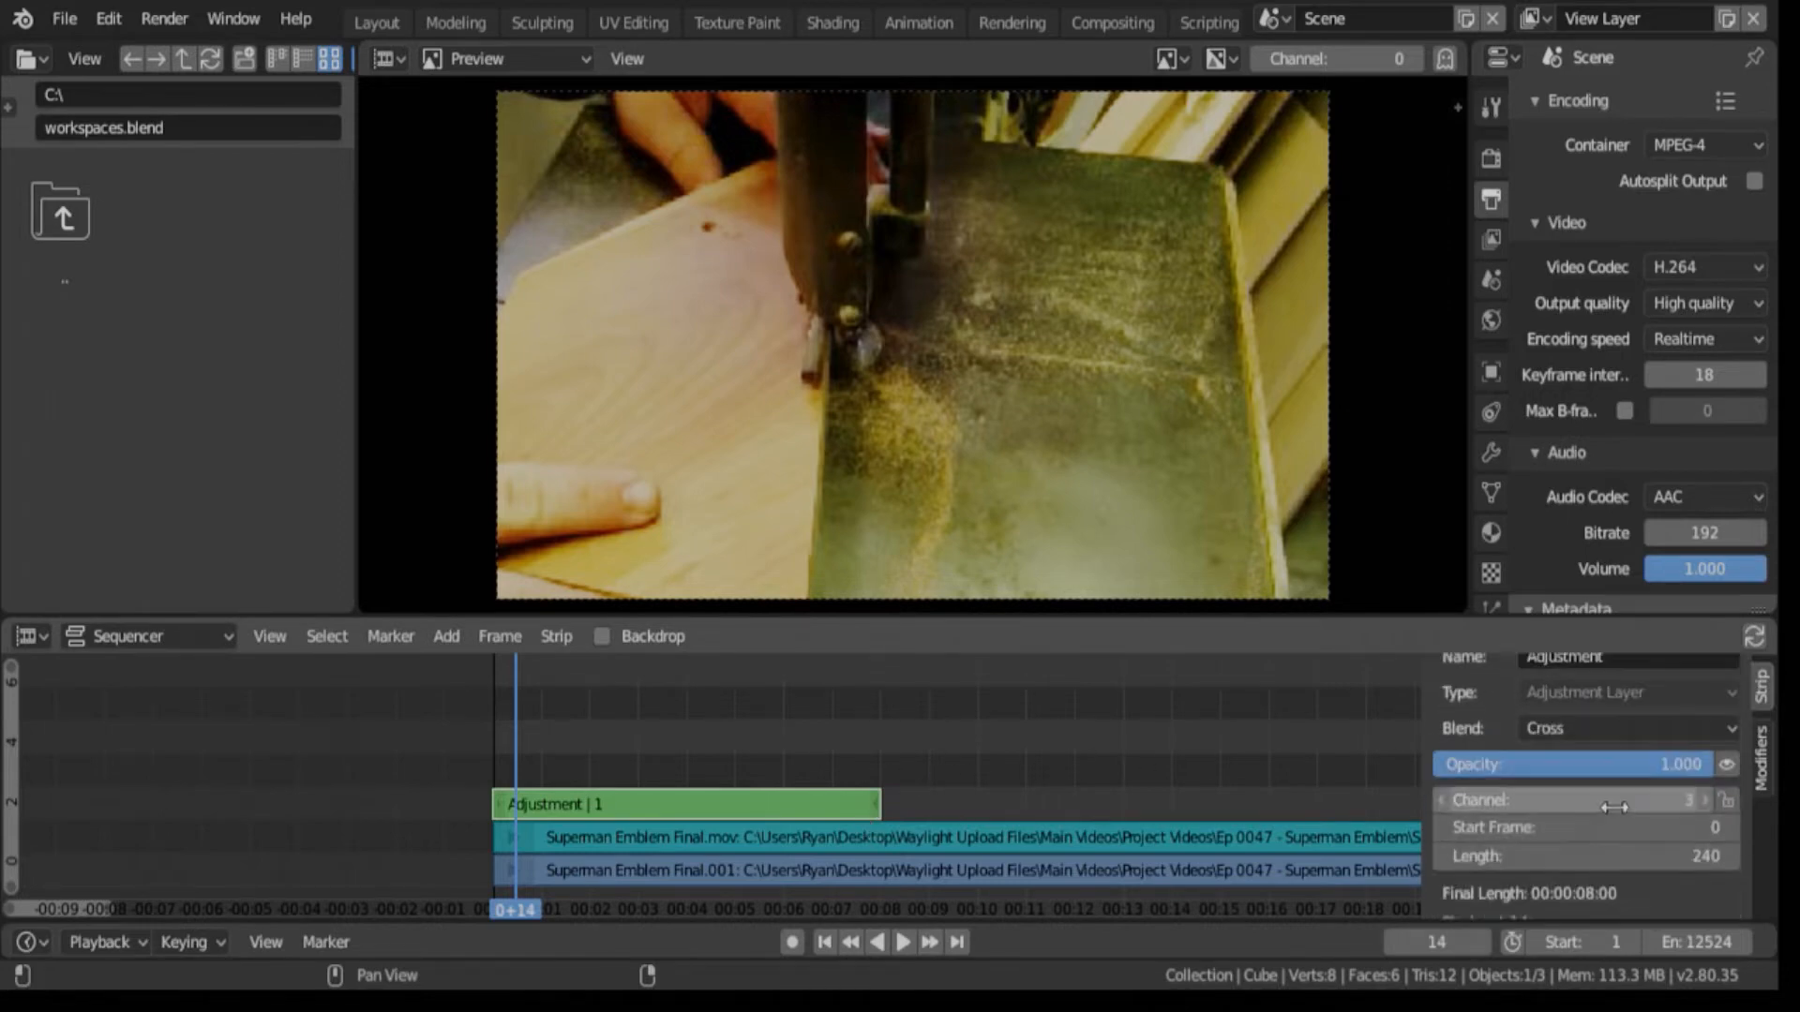
Step: Set the adjustment layer's Saturation to 0 and scrub ahead to check the black-and-white preview
{"action": "scroll", "scroll_direction": "down", "scroll_amount": 3}
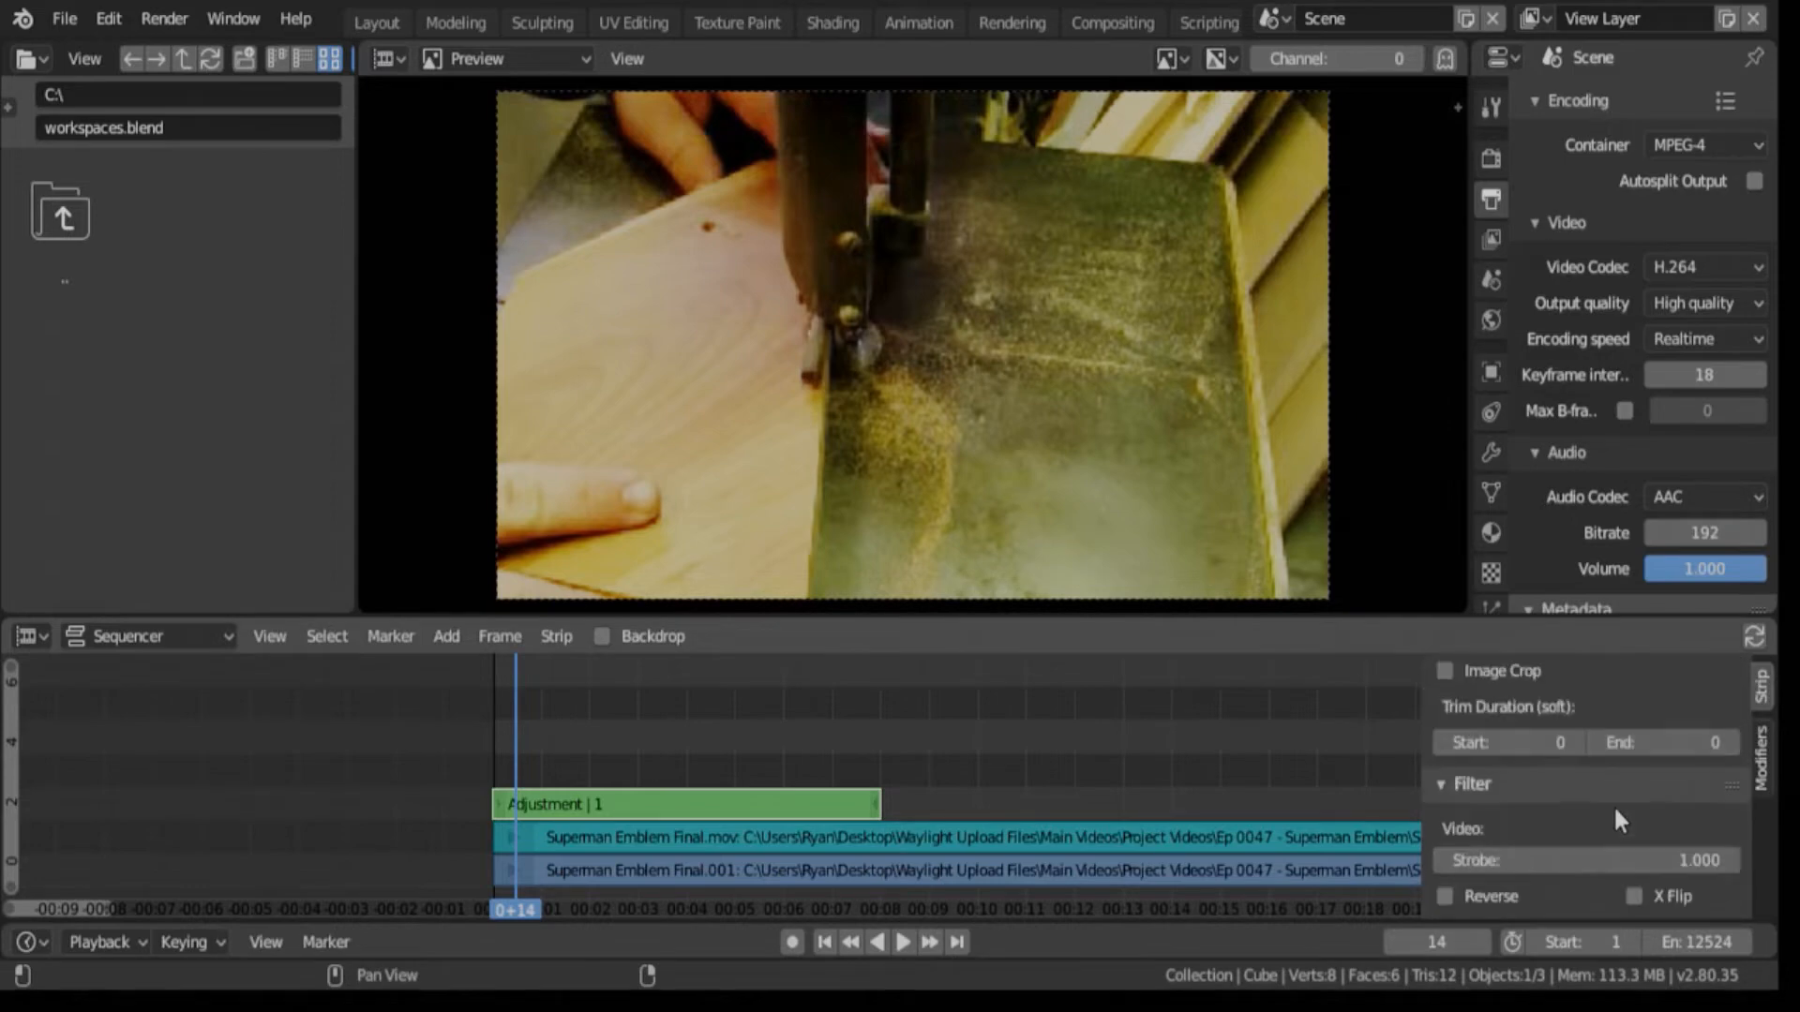
{"action": "scroll", "scroll_direction": "down", "scroll_amount": 3}
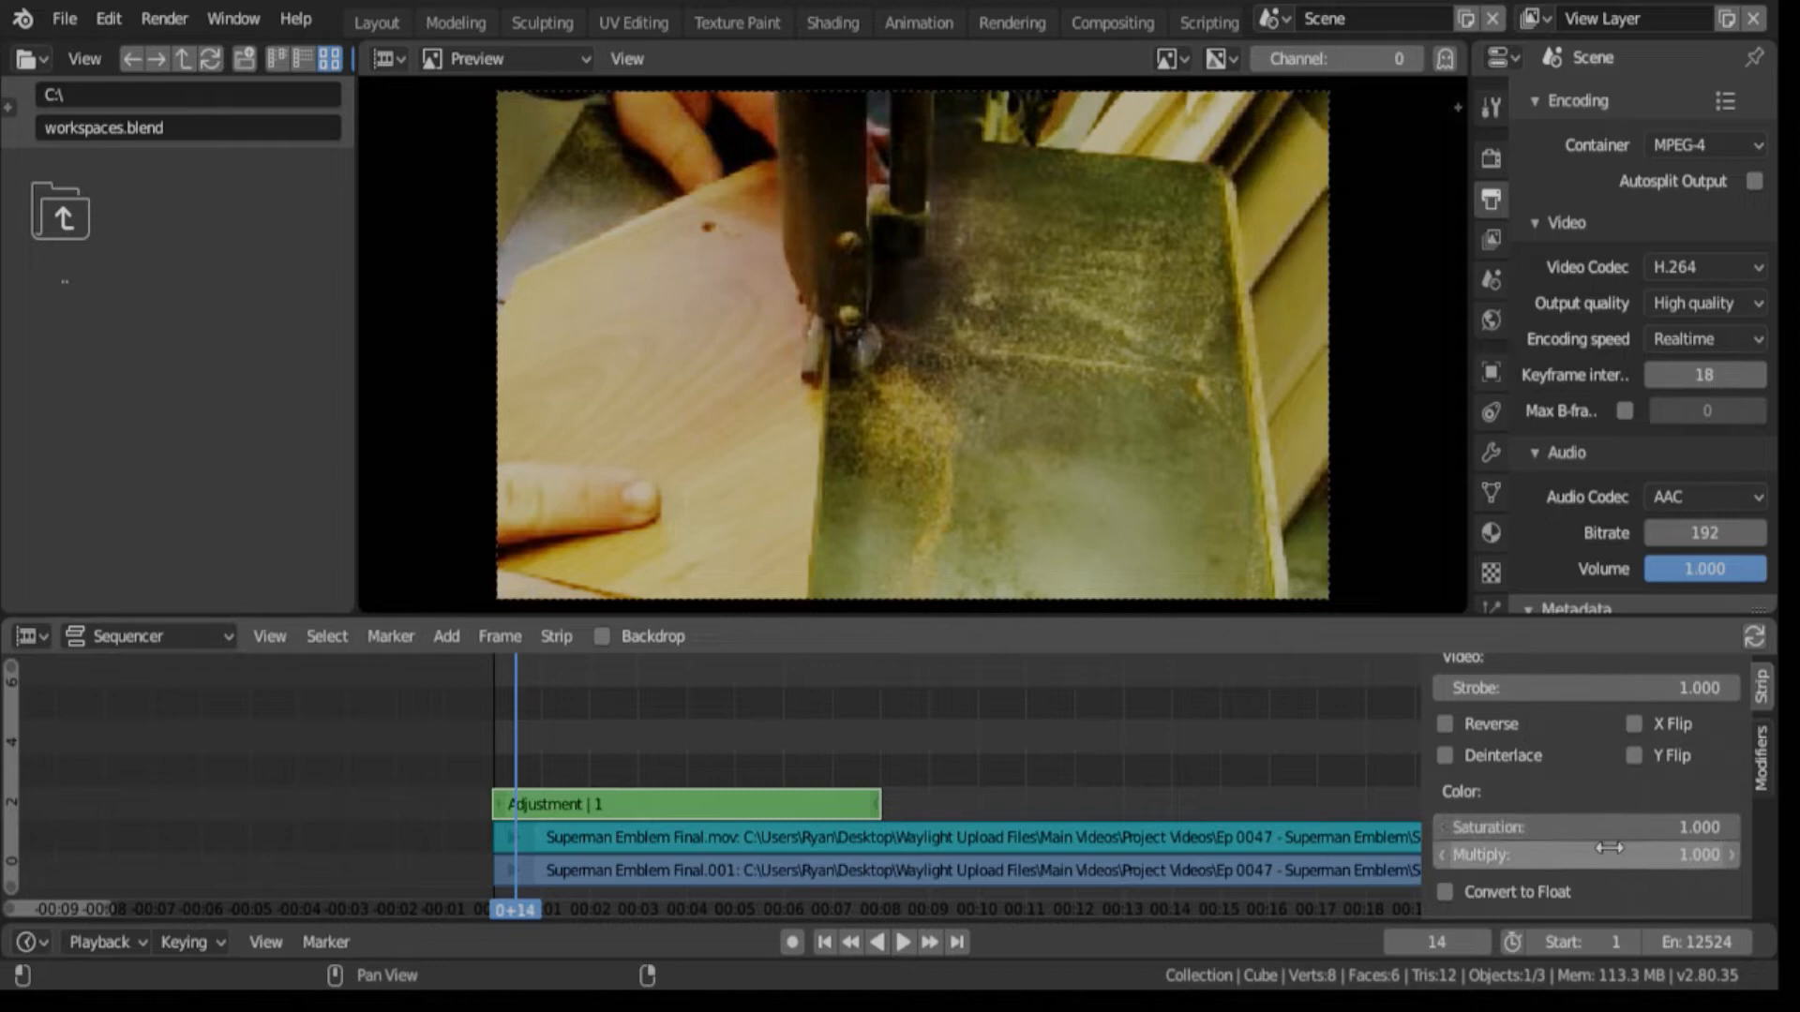
{"action": "mouse_move", "coordinate": [1584, 827]}
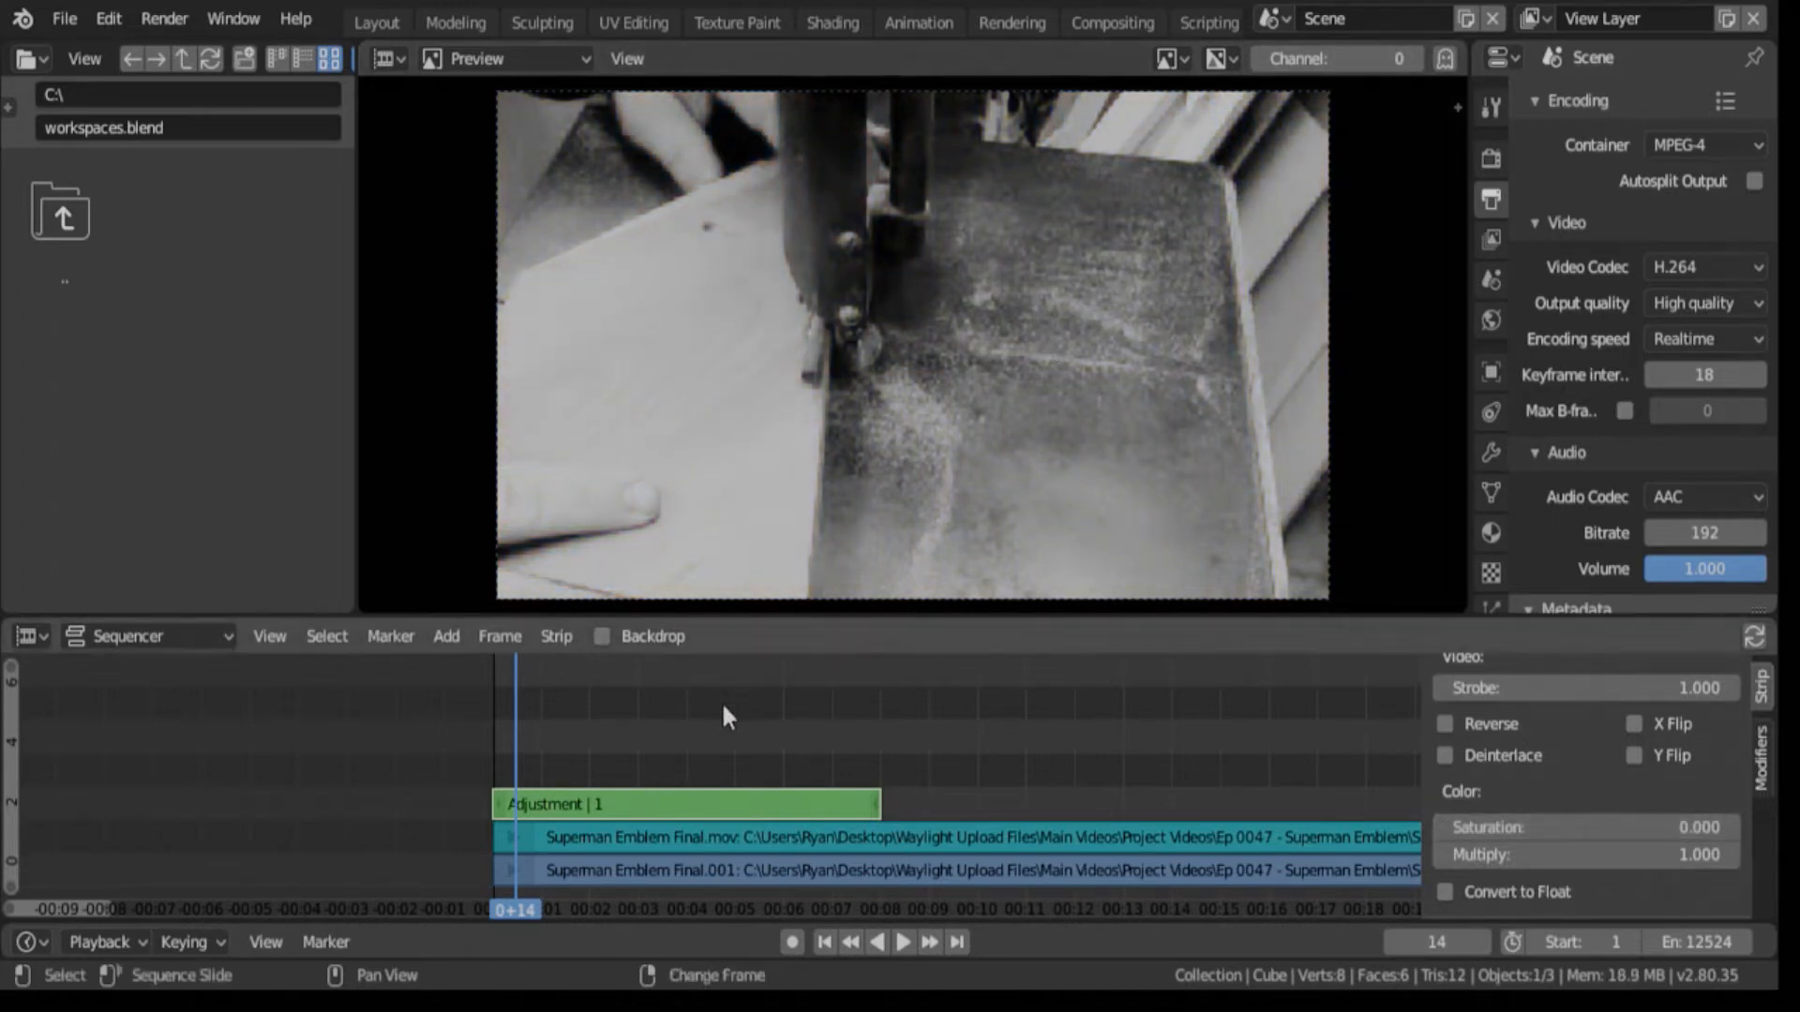
{"action": "left_click", "coordinate": [901, 942]}
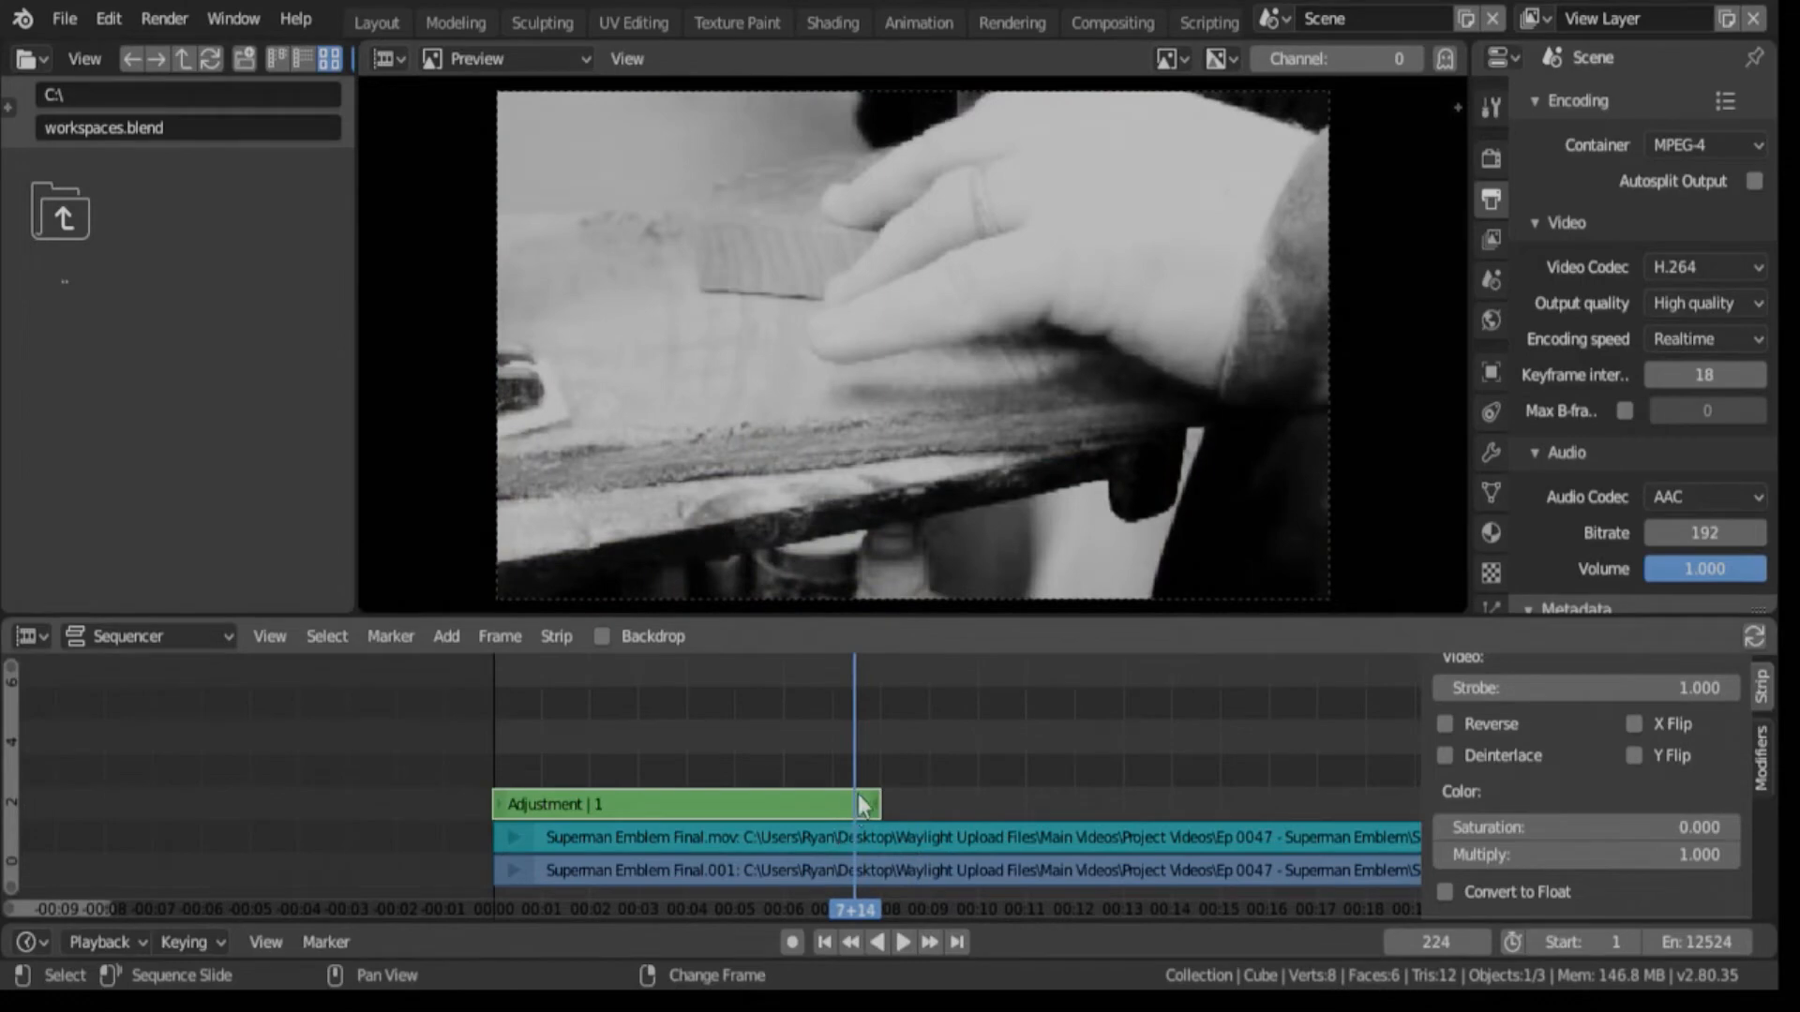
Step: Trim the adjustment layer to start at frame 69, keyframing Opacity 0 there and 1 at frame 84
{"action": "left_click", "coordinate": [902, 941]}
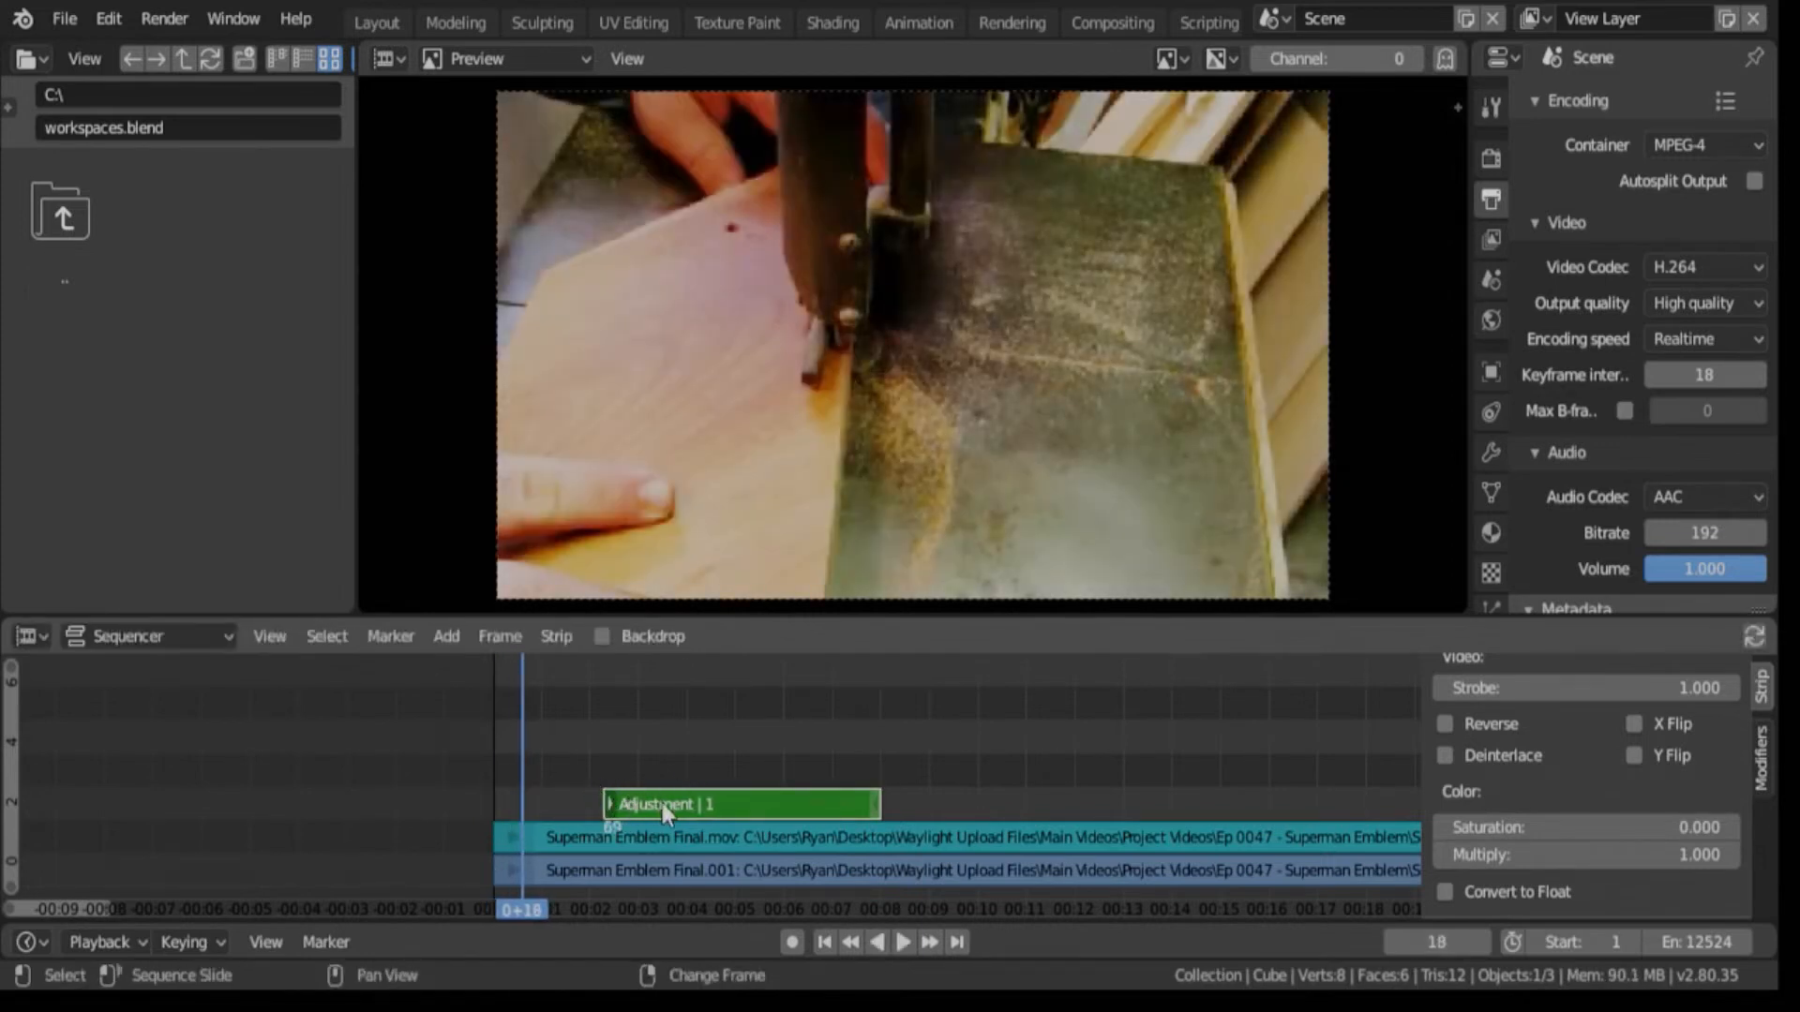
{"action": "left_click", "coordinate": [661, 911]}
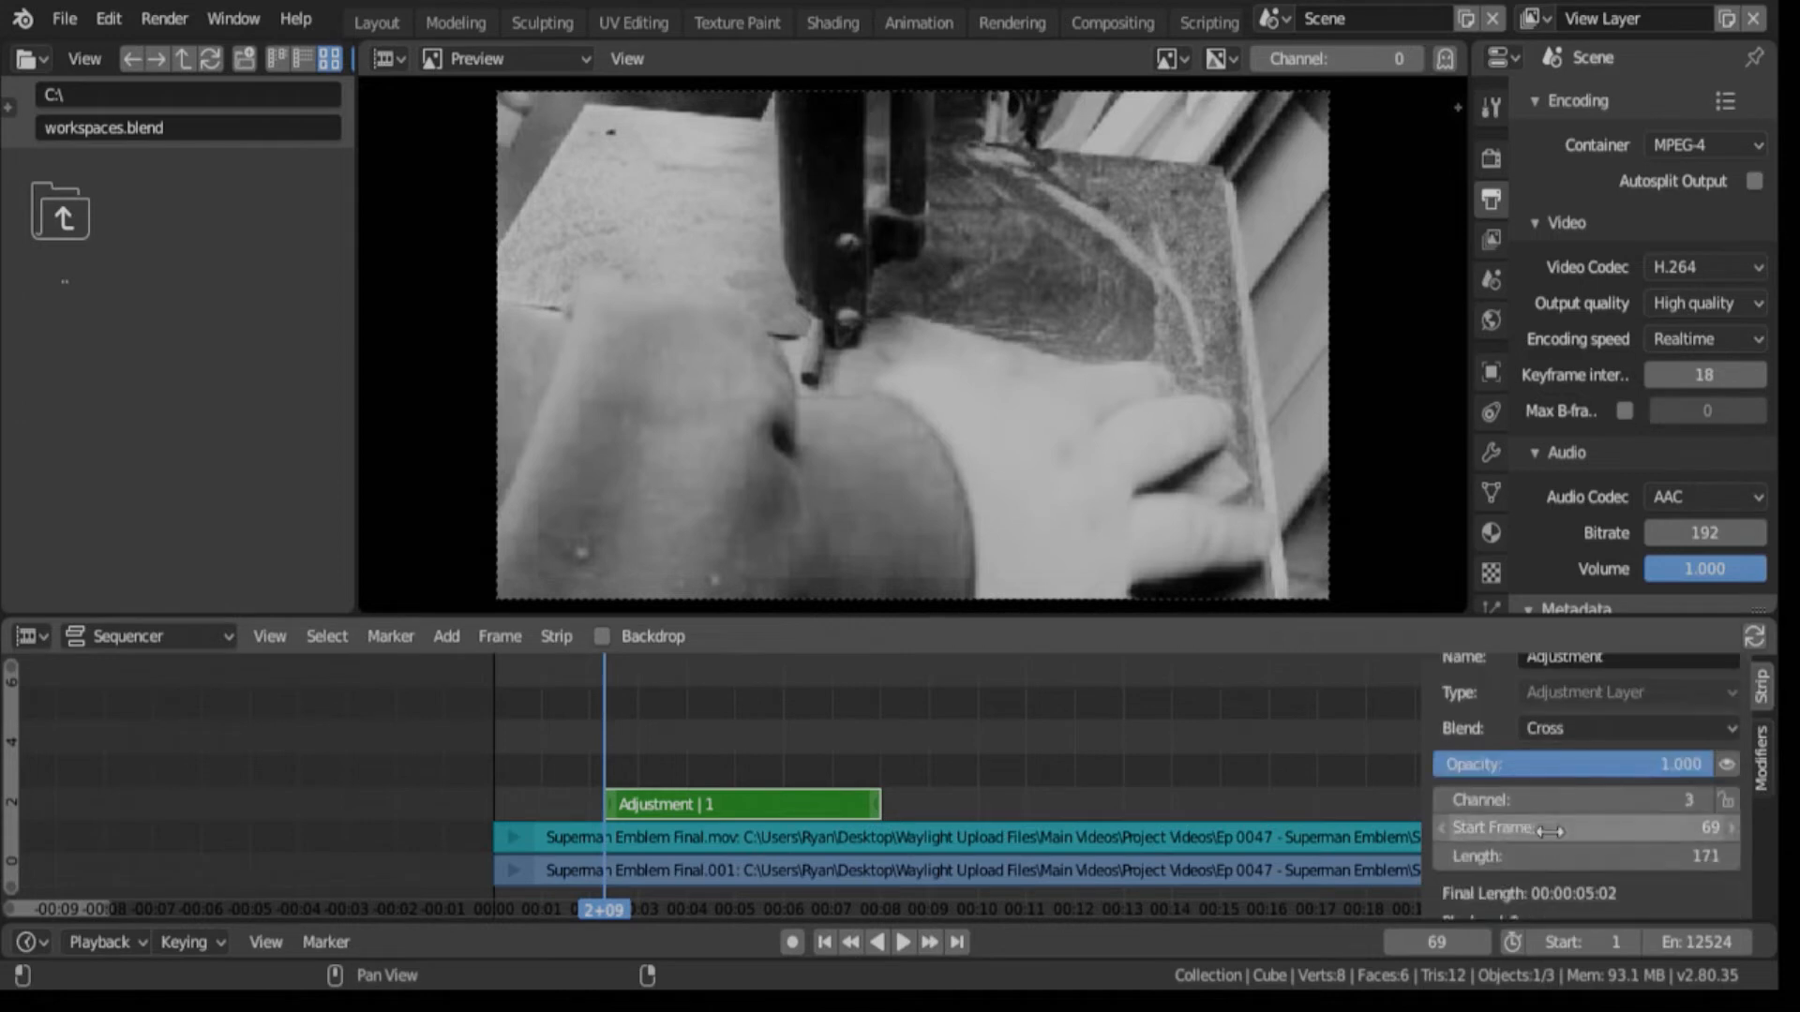
{"action": "mouse_move", "coordinate": [1612, 773]}
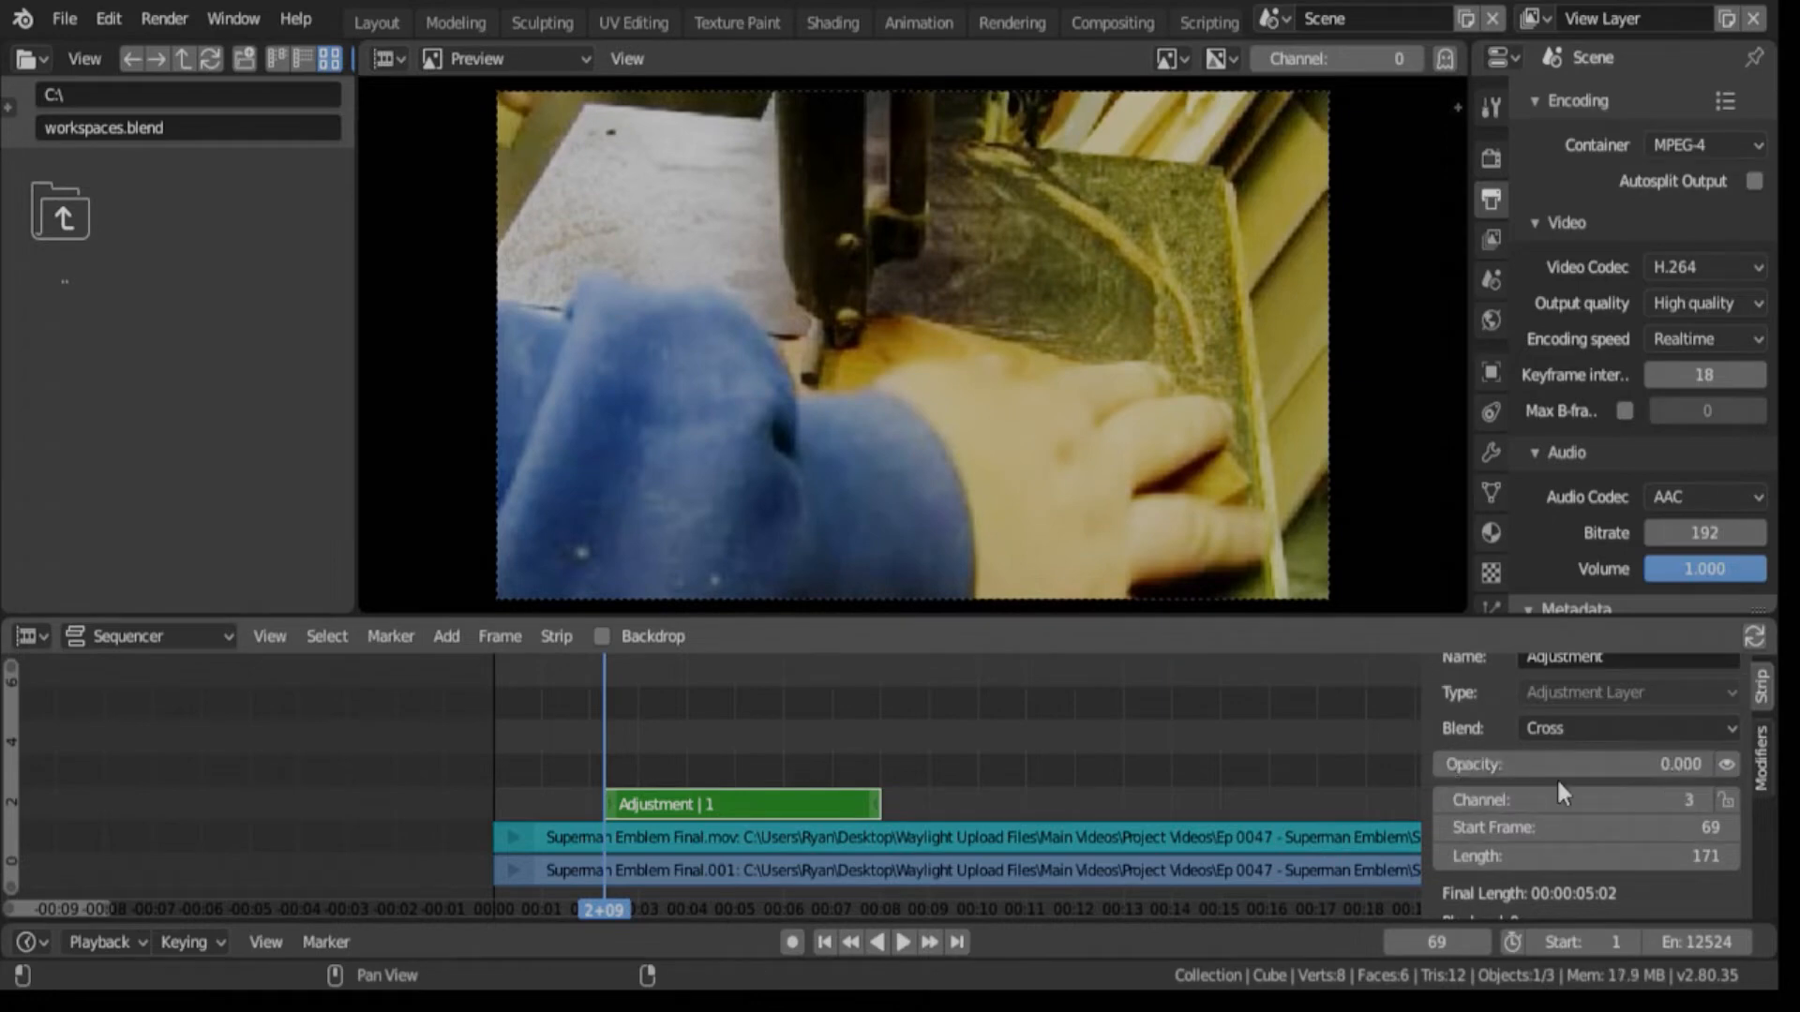
{"action": "mouse_move", "coordinate": [1601, 782]}
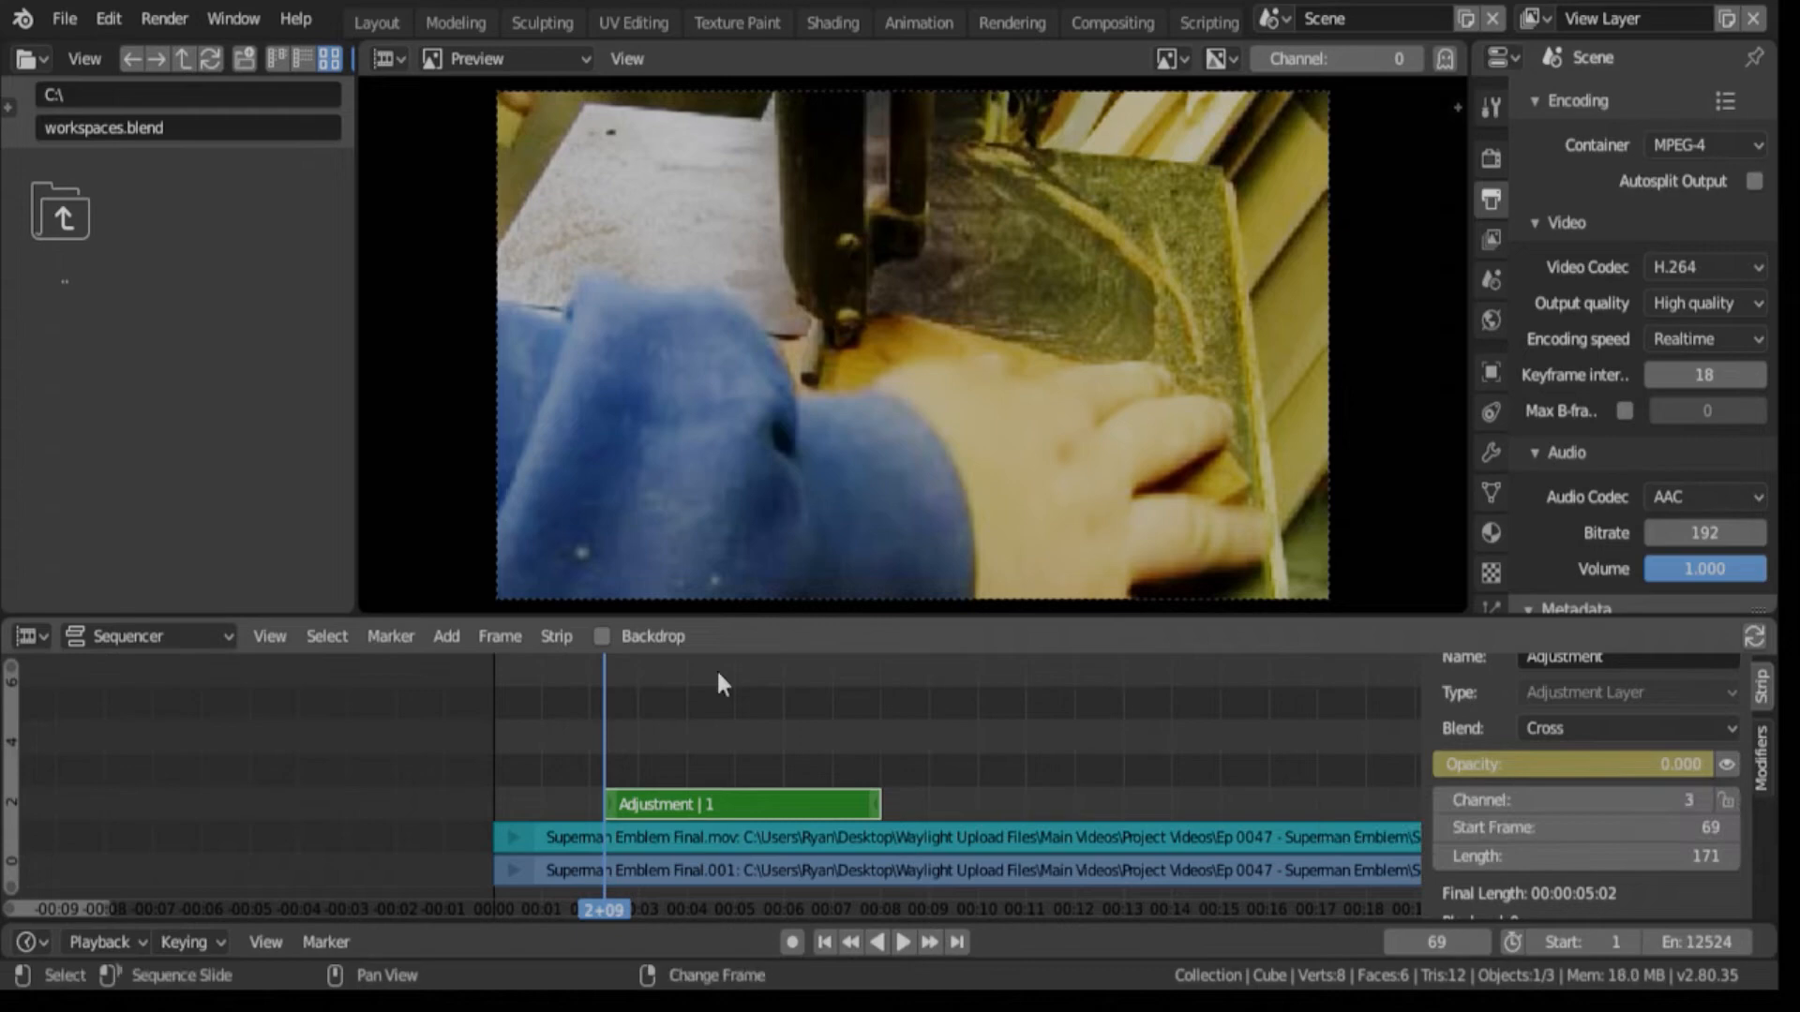
{"action": "mouse_move", "coordinate": [608, 777]}
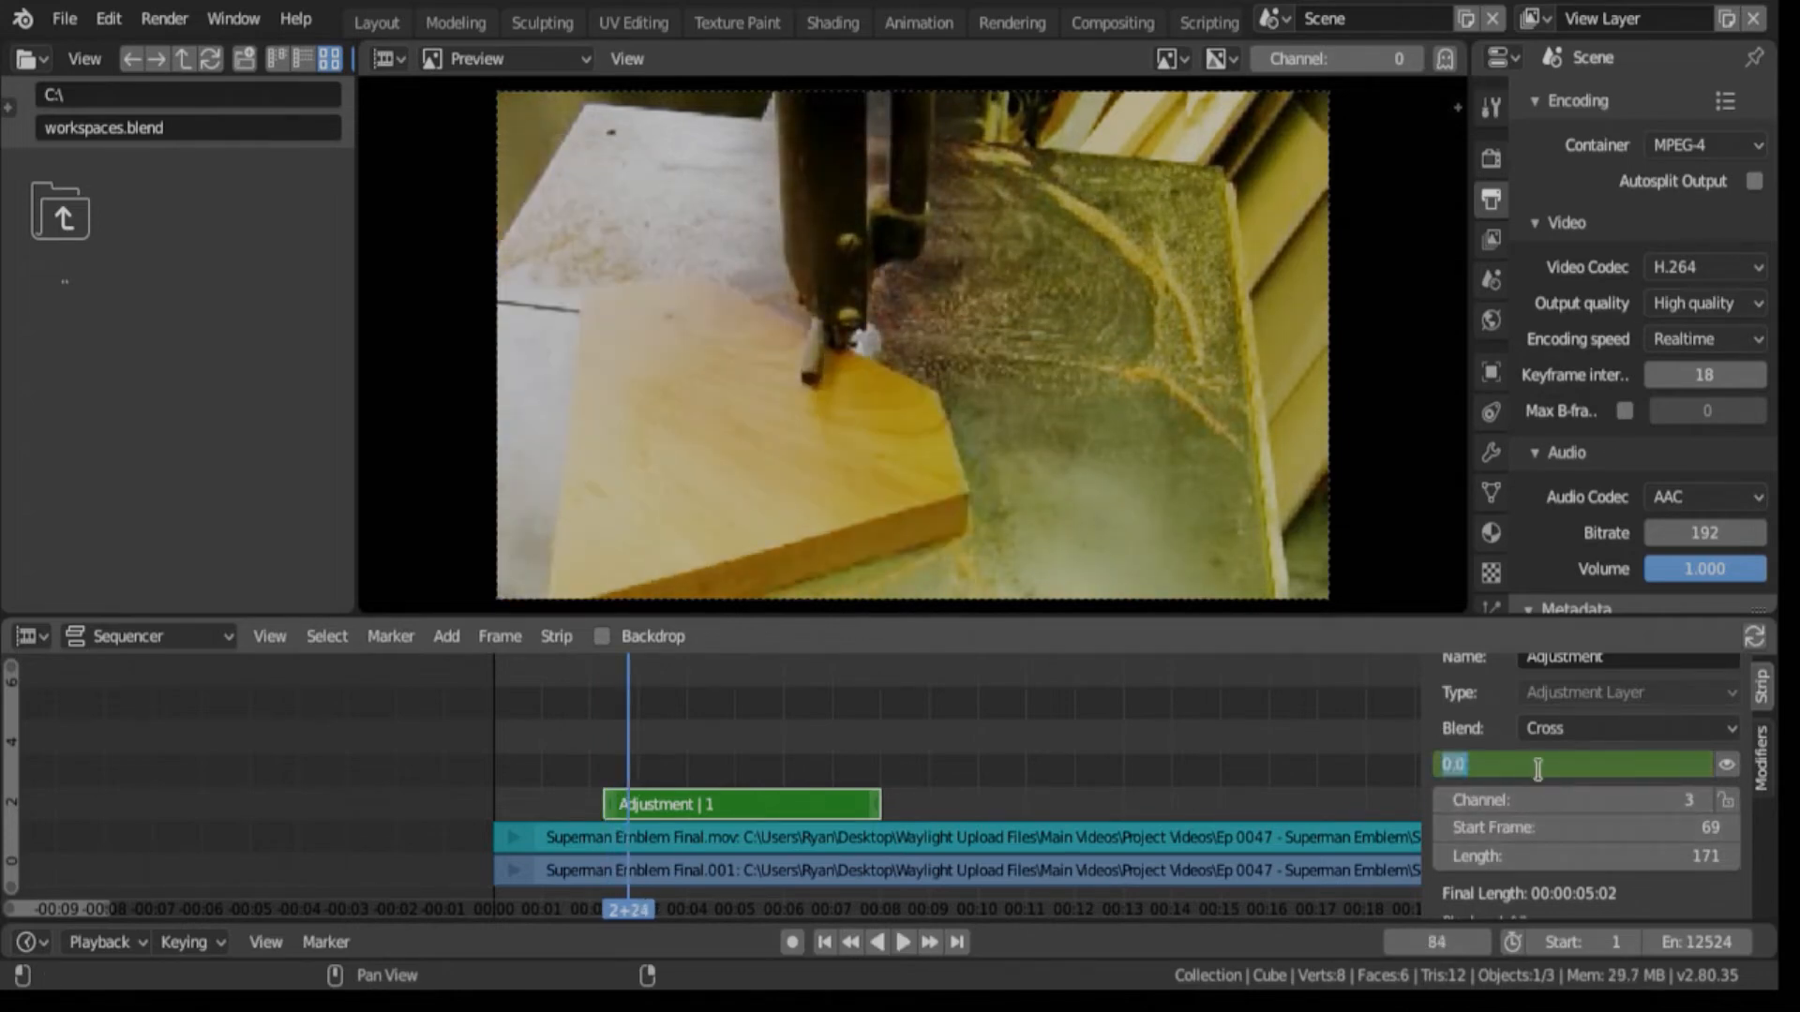
{"action": "type", "text": "1"}
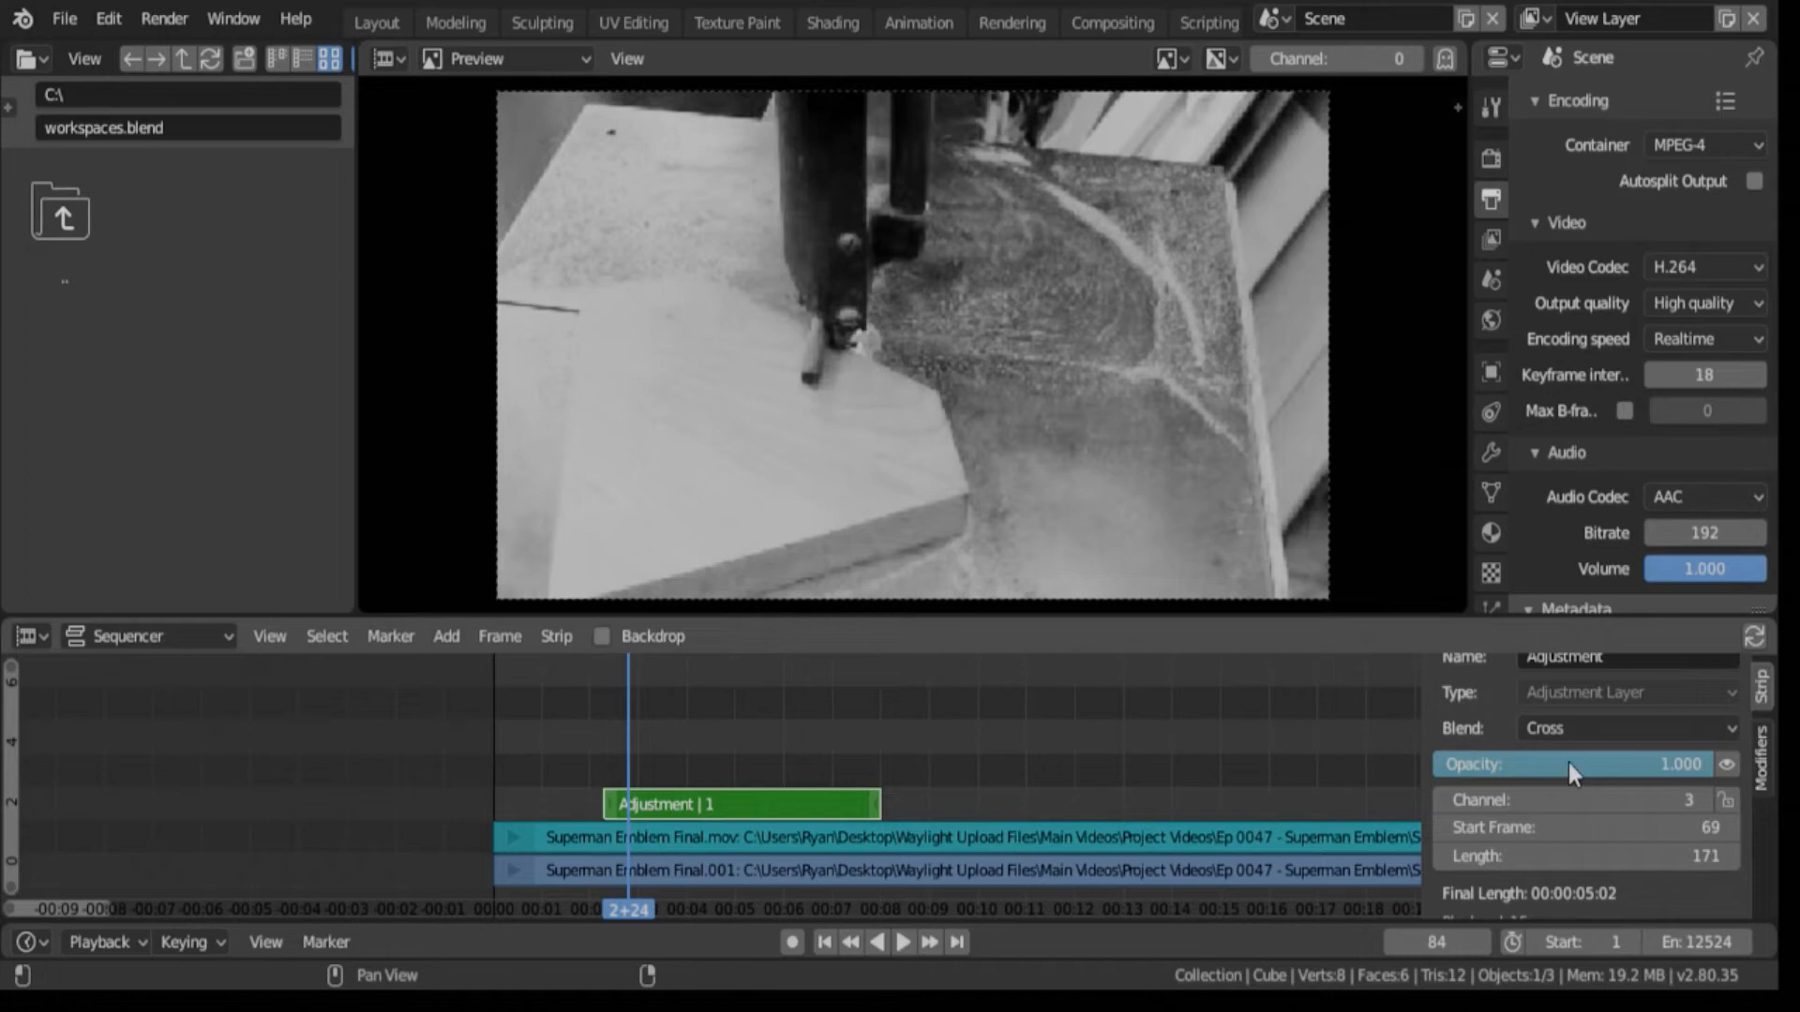
{"action": "mouse_move", "coordinate": [1575, 772]}
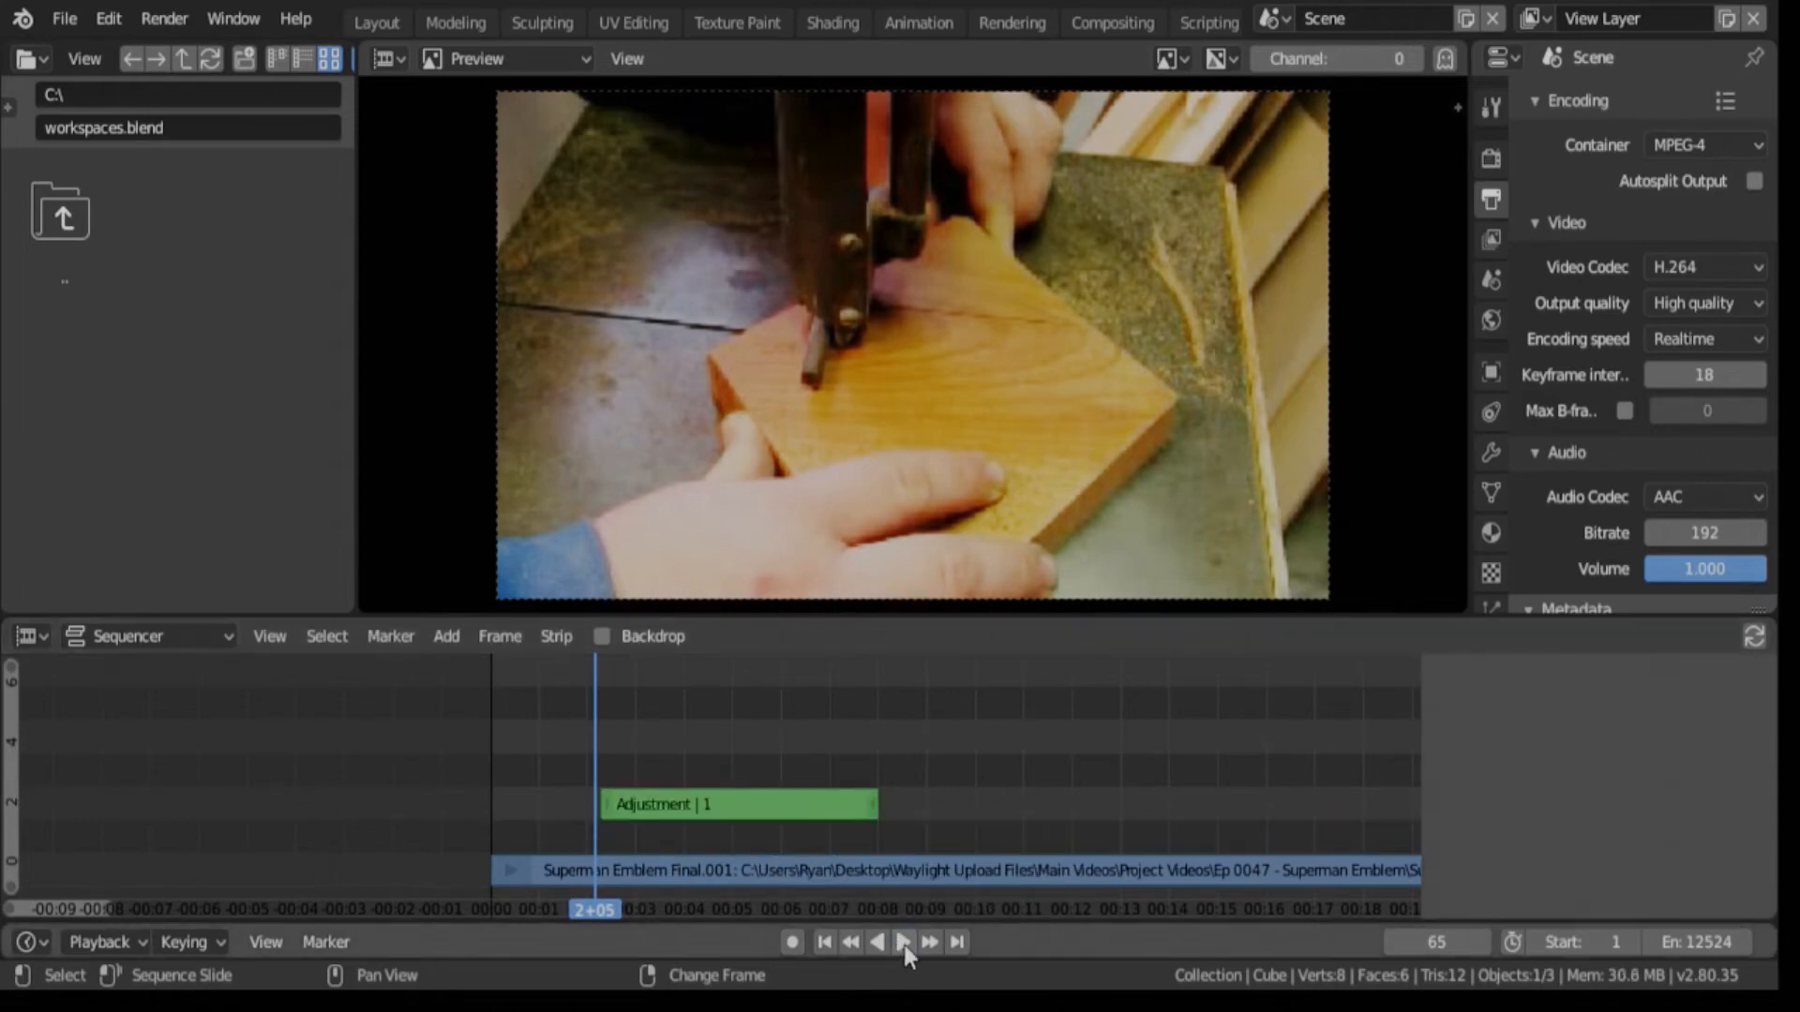
Step: Play the sequence and jump back before frame 69 to watch the colour-to-black-and-white fade
{"action": "left_click", "coordinate": [901, 941]}
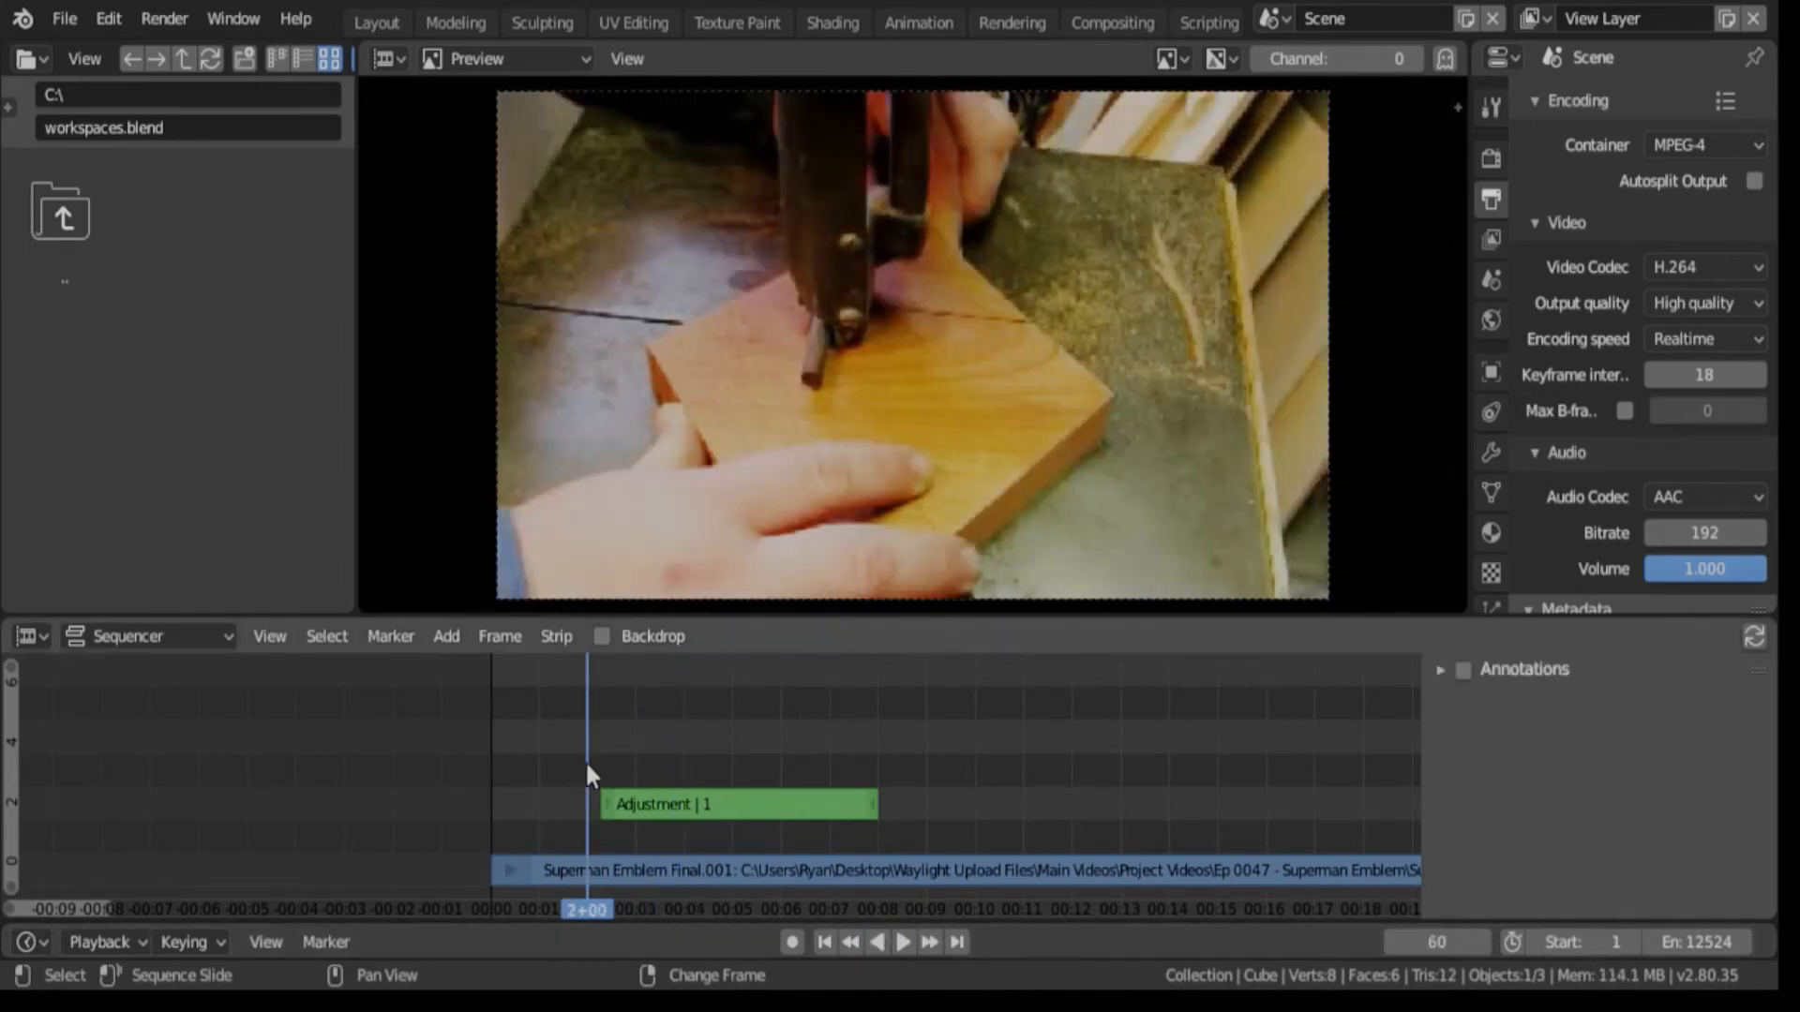
{"action": "left_click", "coordinate": [904, 941]}
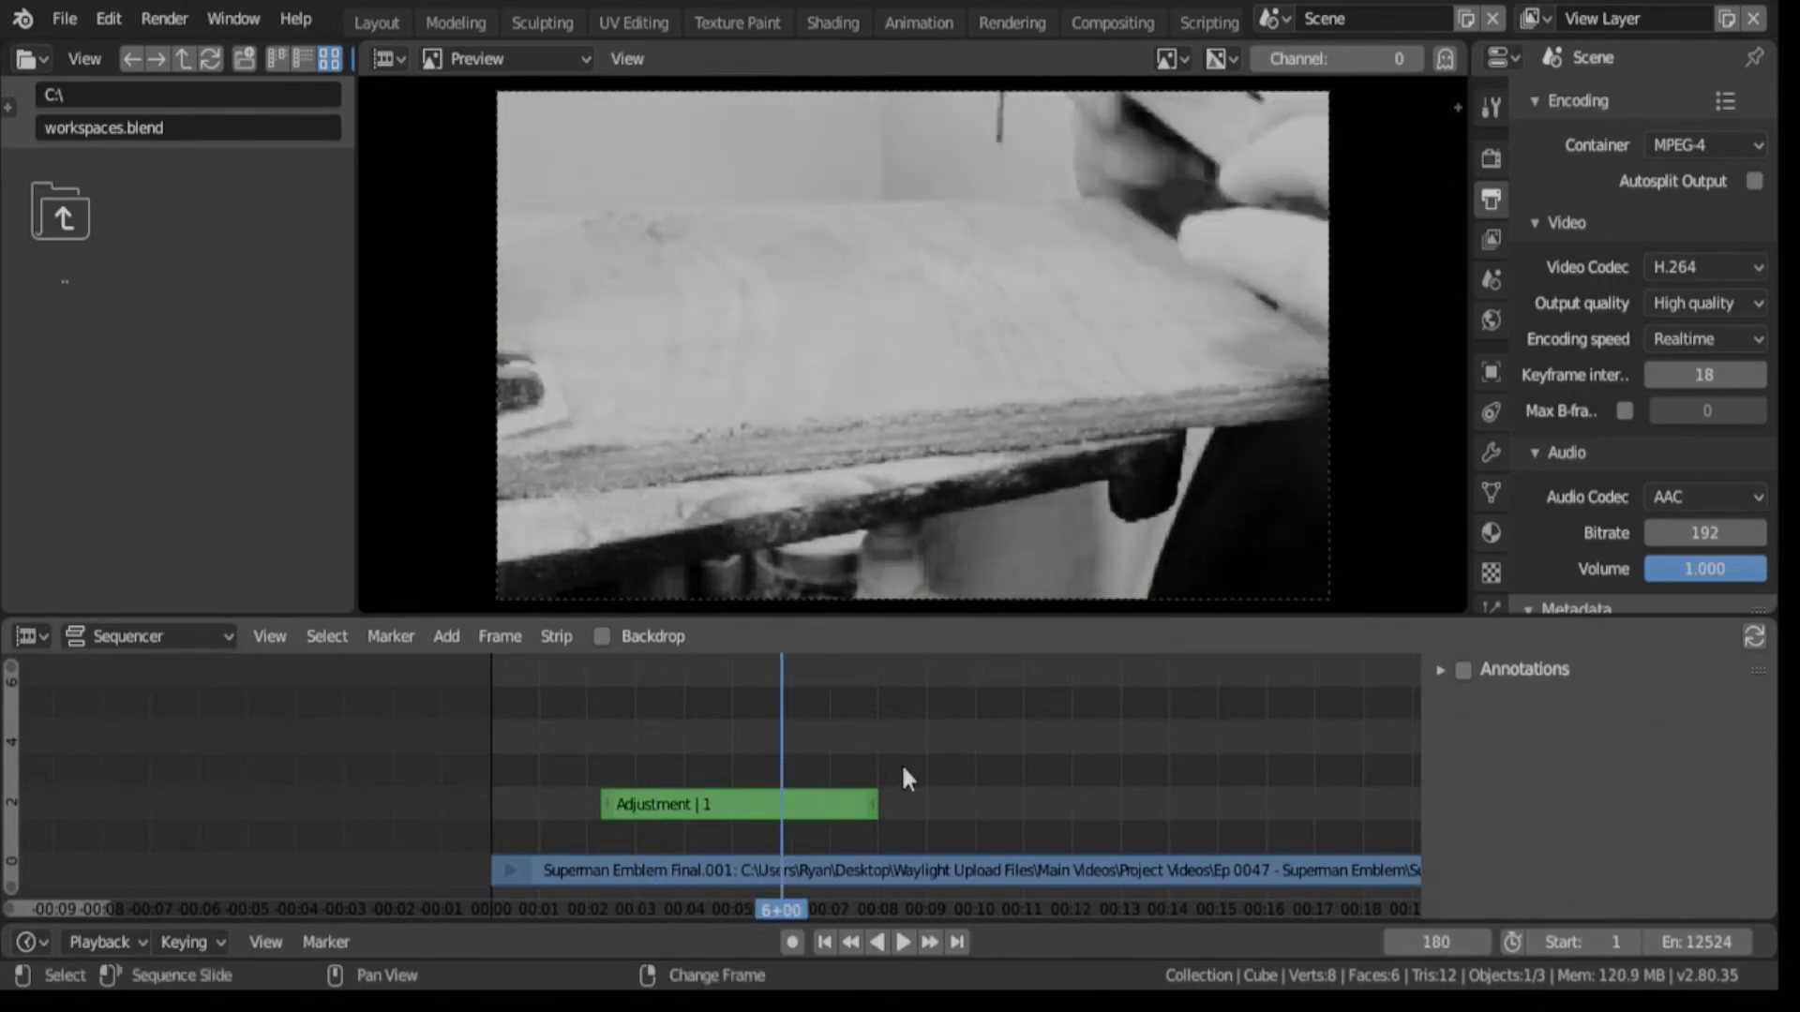
{"action": "left_click", "coordinate": [735, 803]}
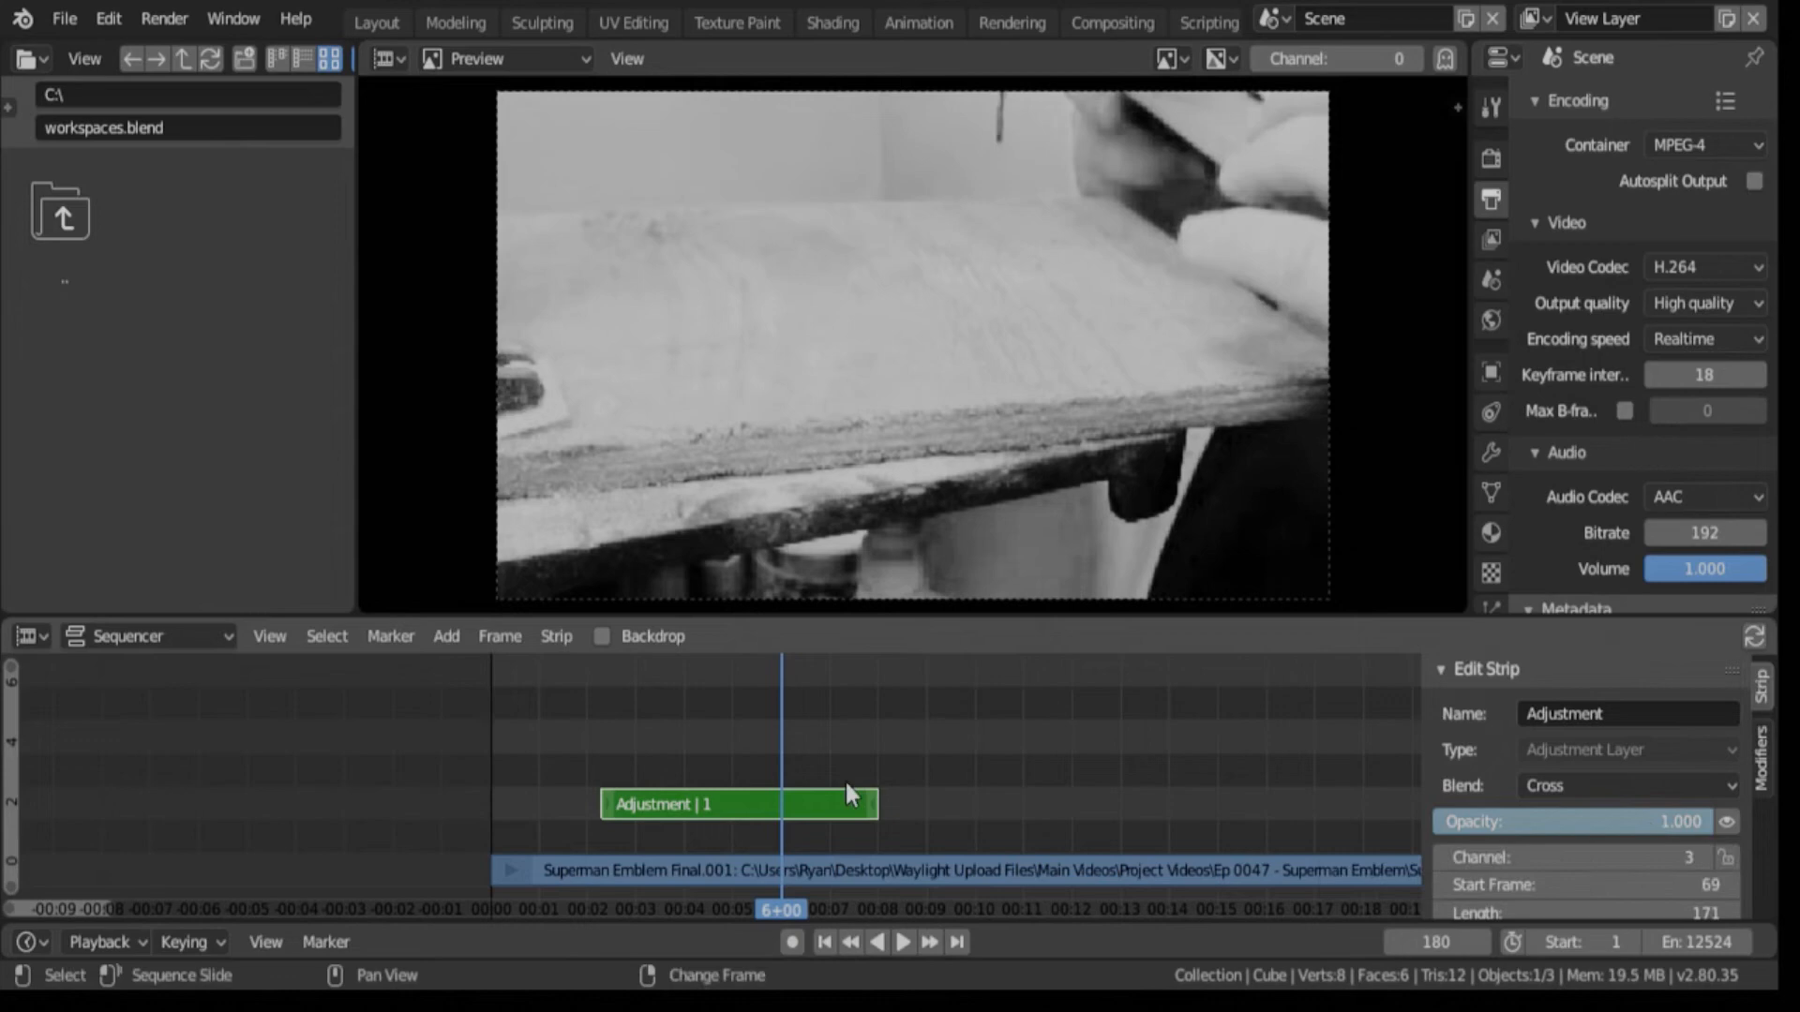
{"action": "mouse_move", "coordinate": [808, 770]}
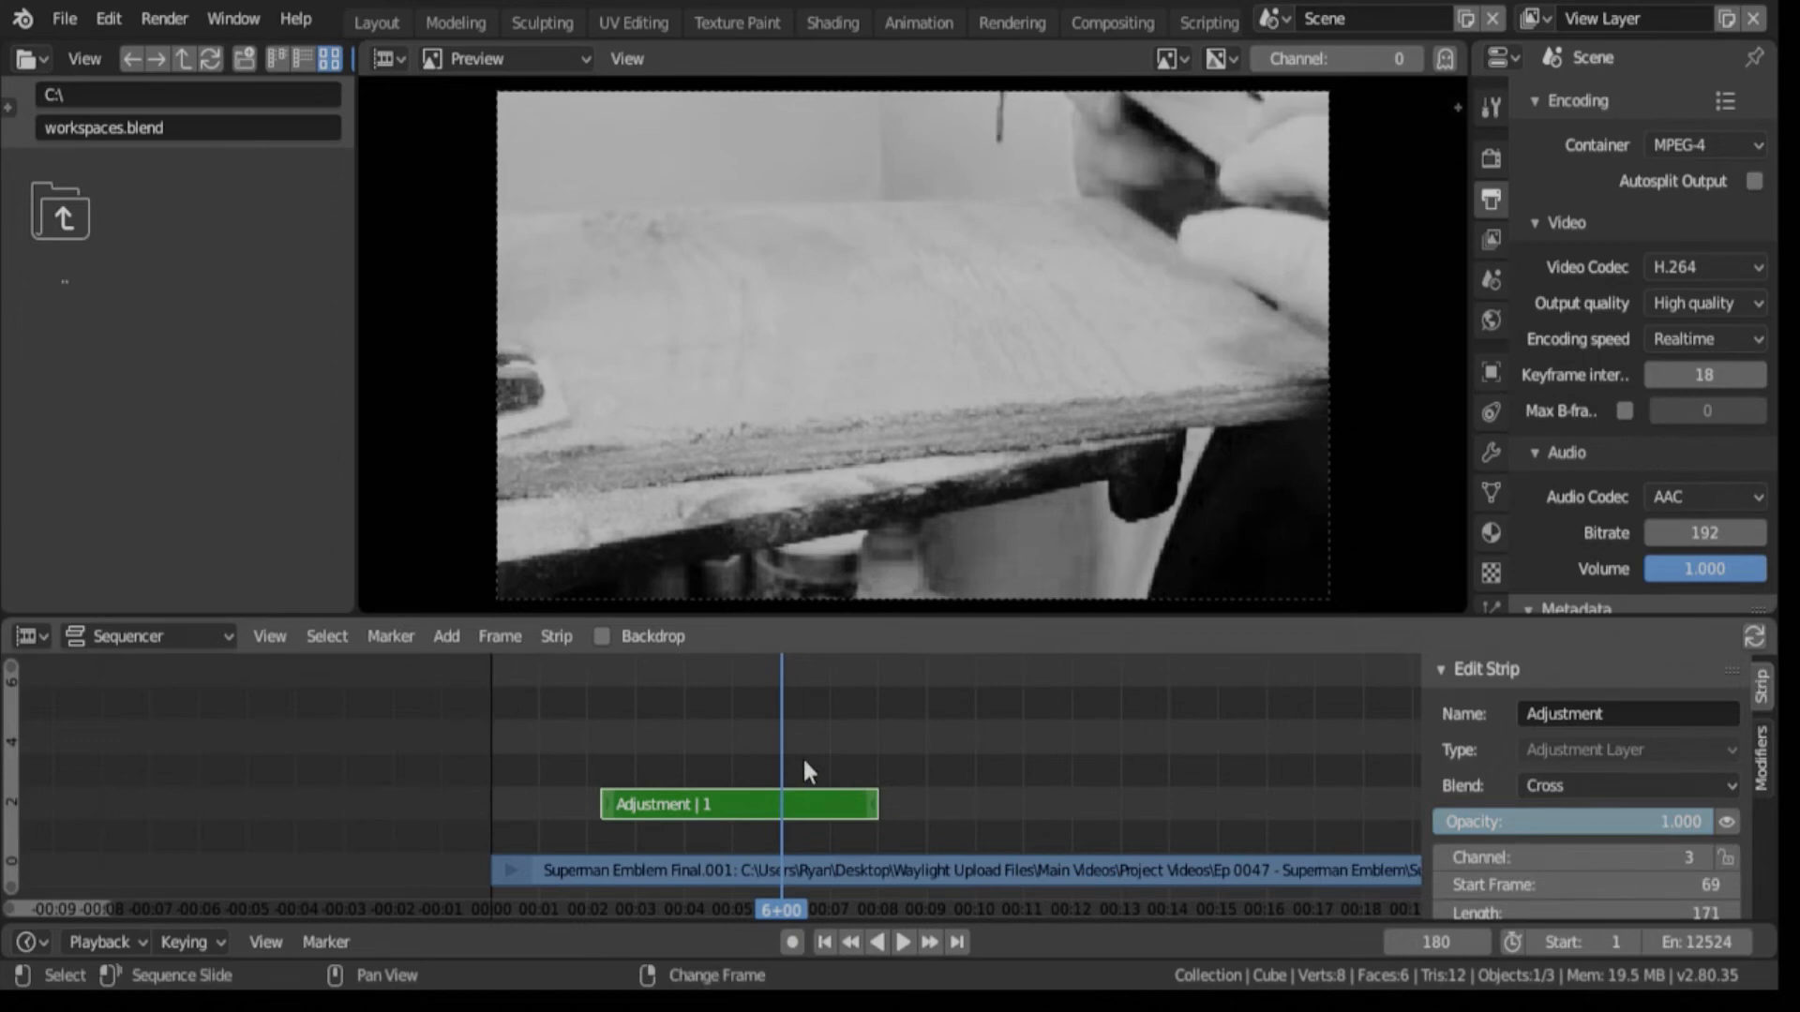
{"action": "left_click", "coordinate": [1589, 821]}
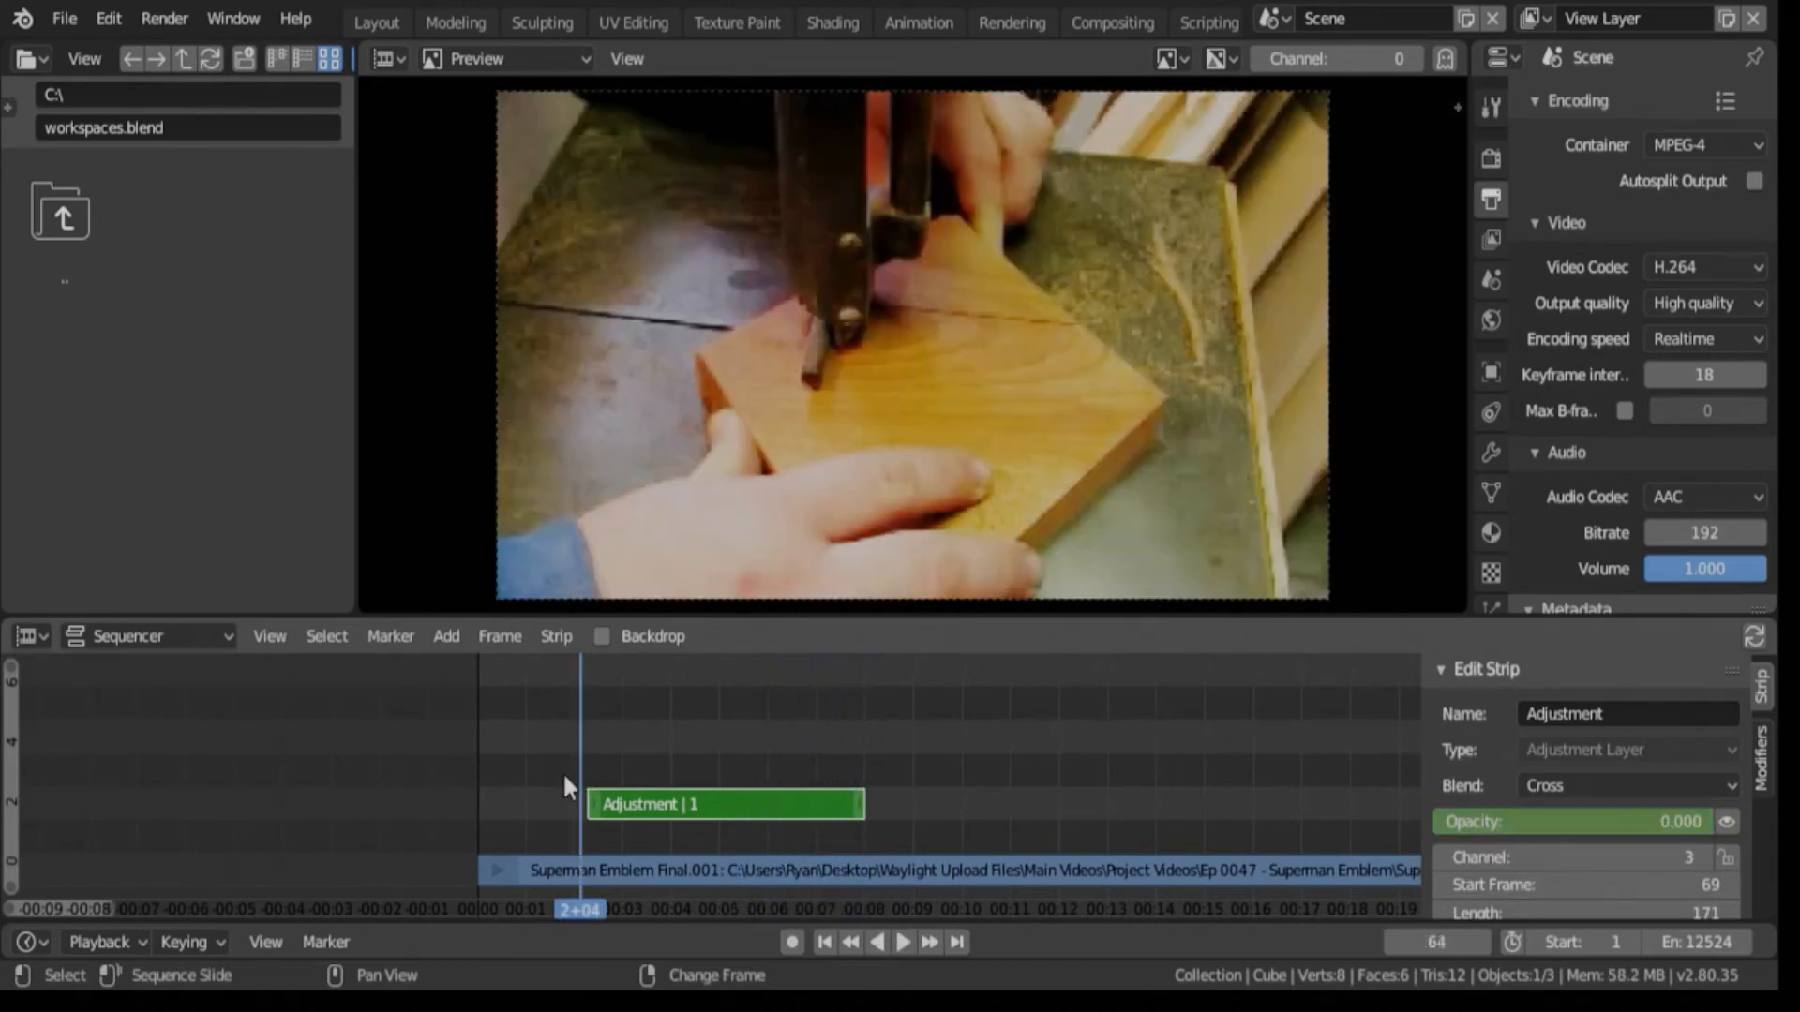
Step: Play past the adjustment layer's end to frame 248, where colour returns, then pause
{"action": "left_click", "coordinate": [902, 941]}
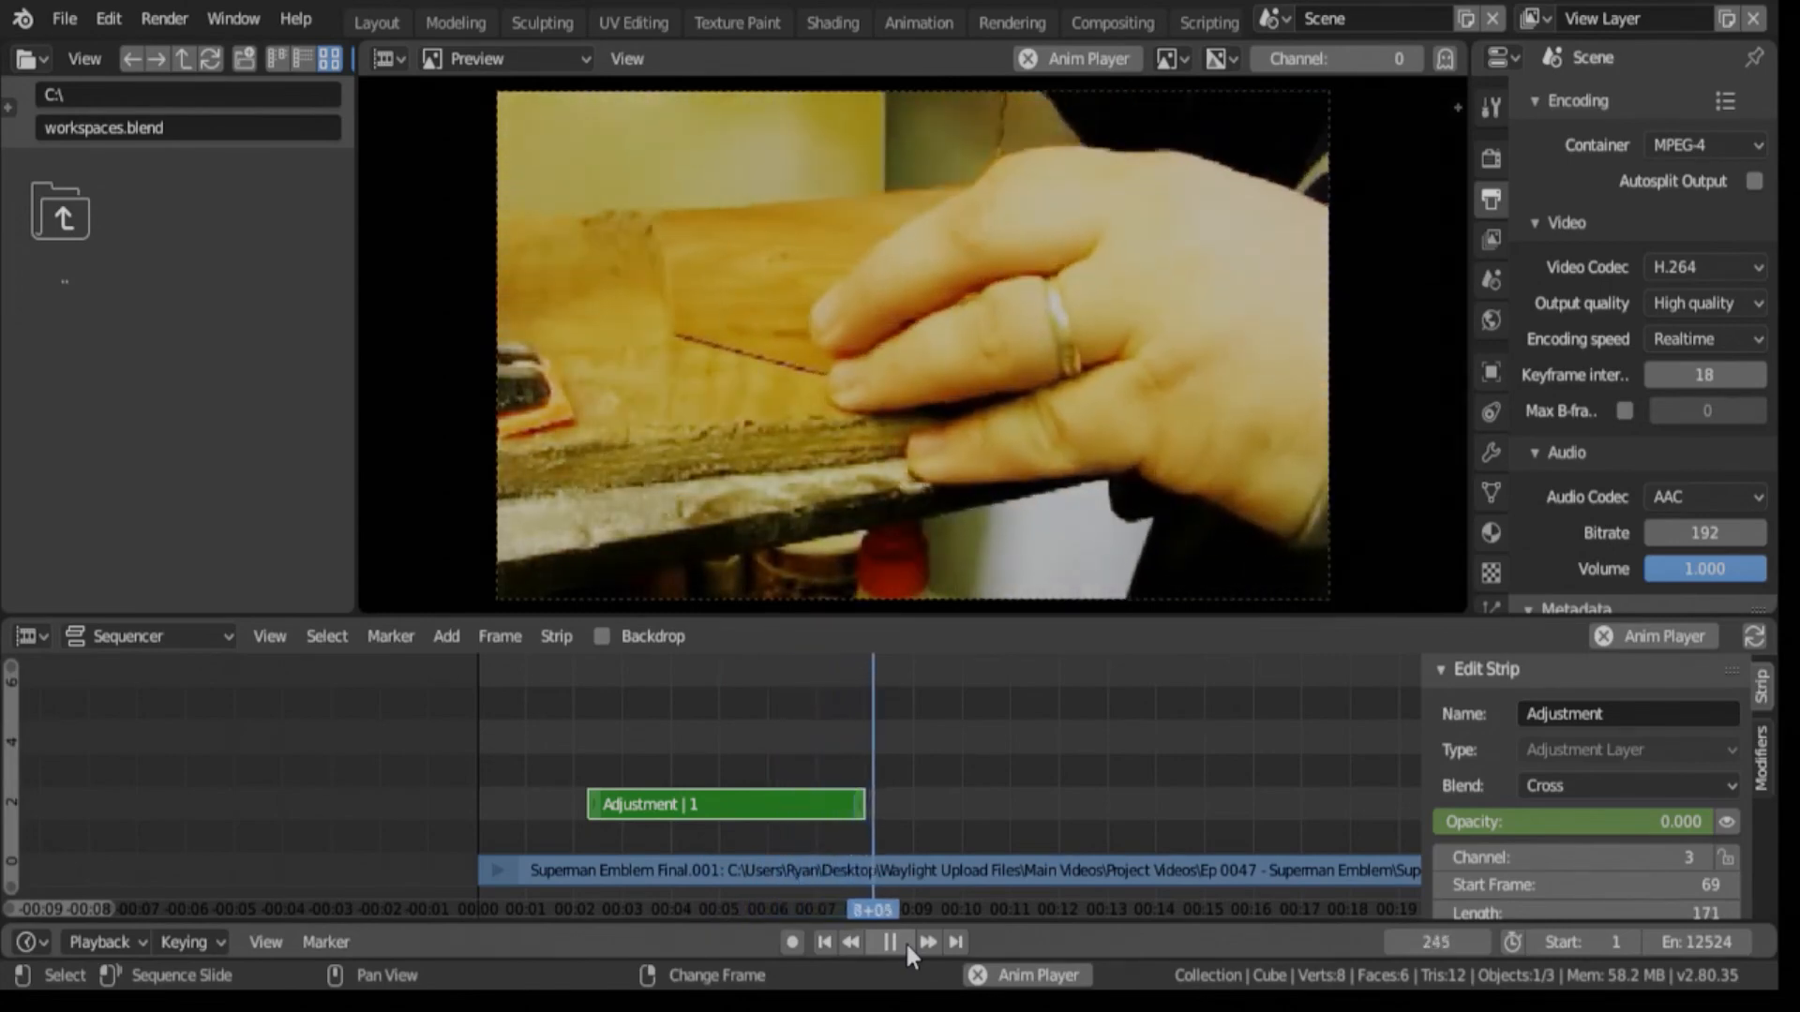
{"action": "left_click", "coordinate": [891, 941]}
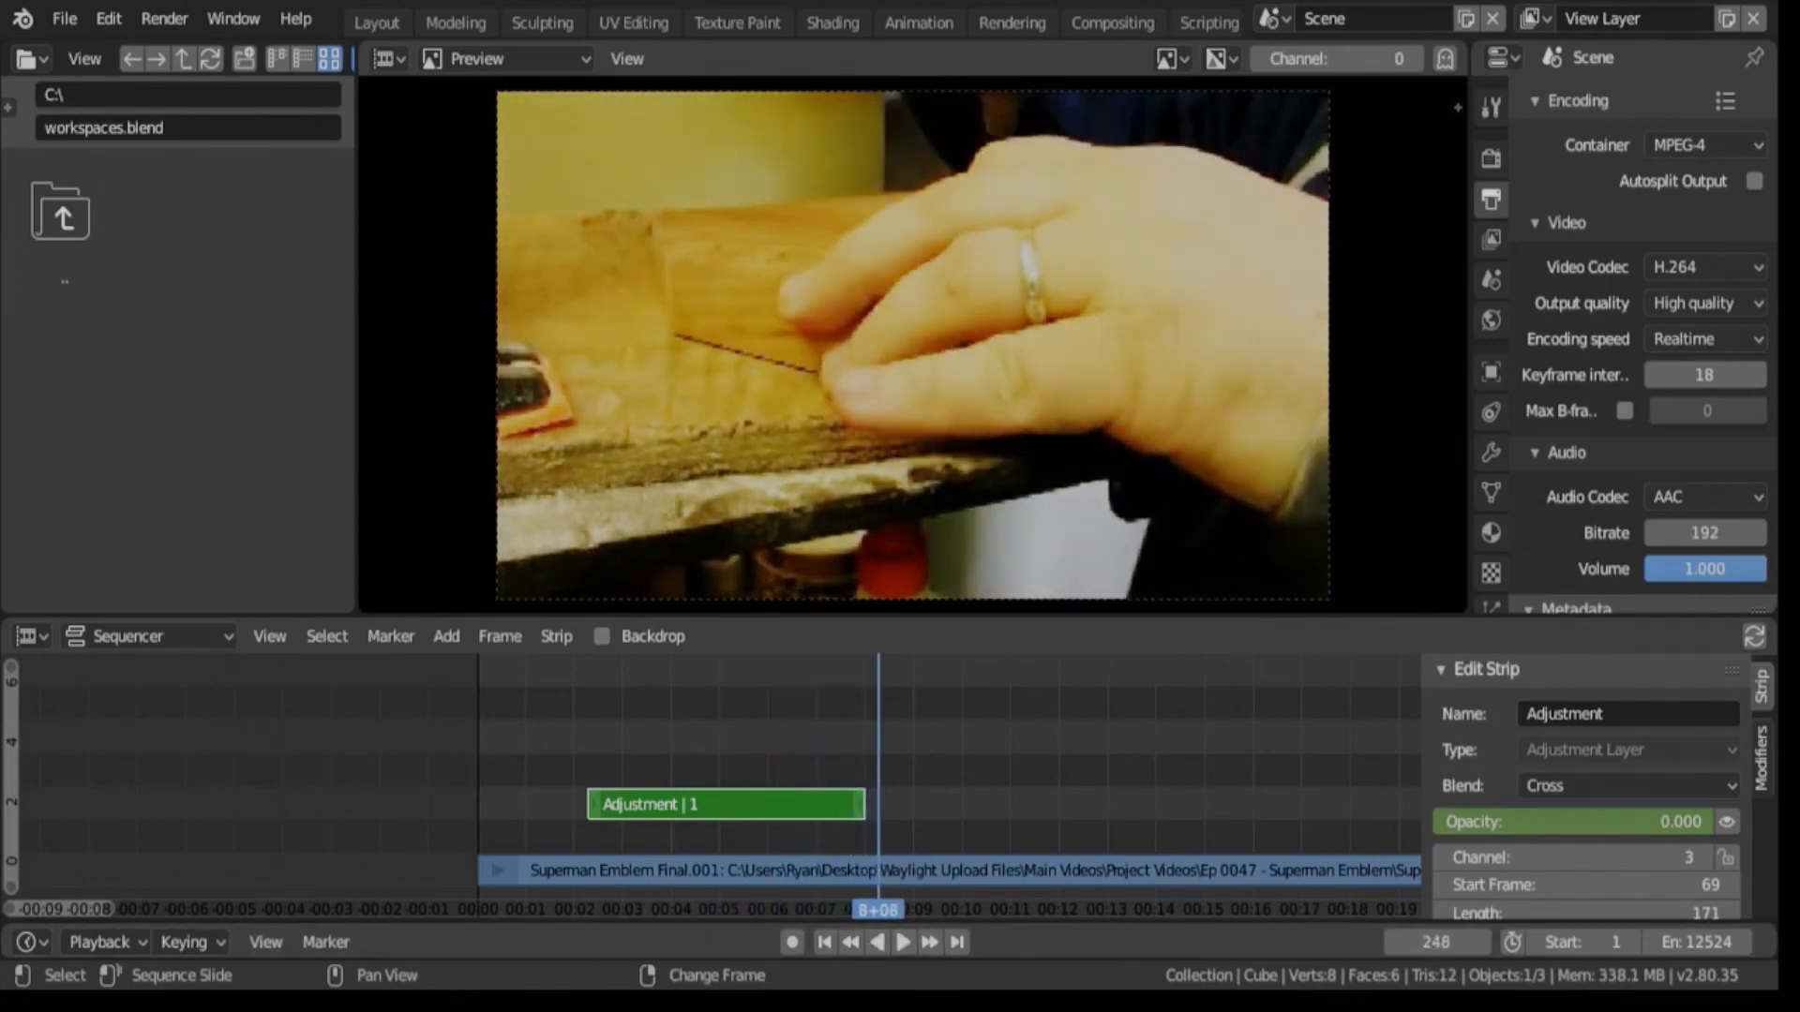